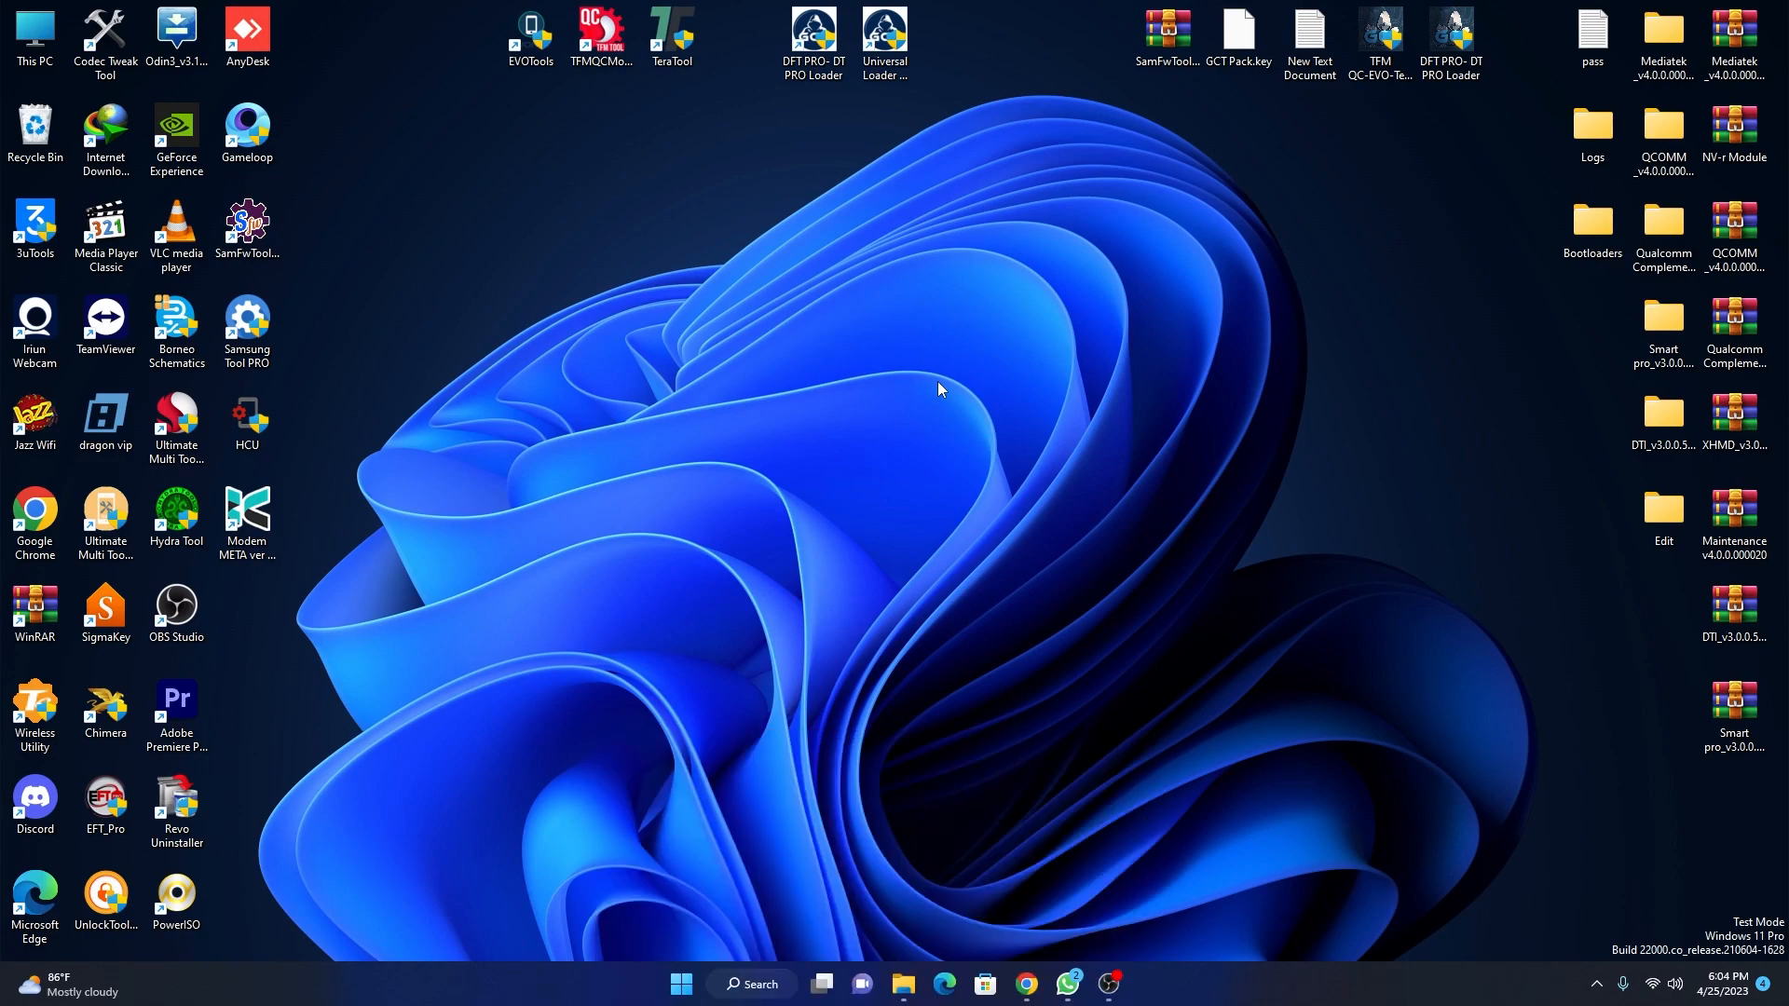
mouse_move(815, 282)
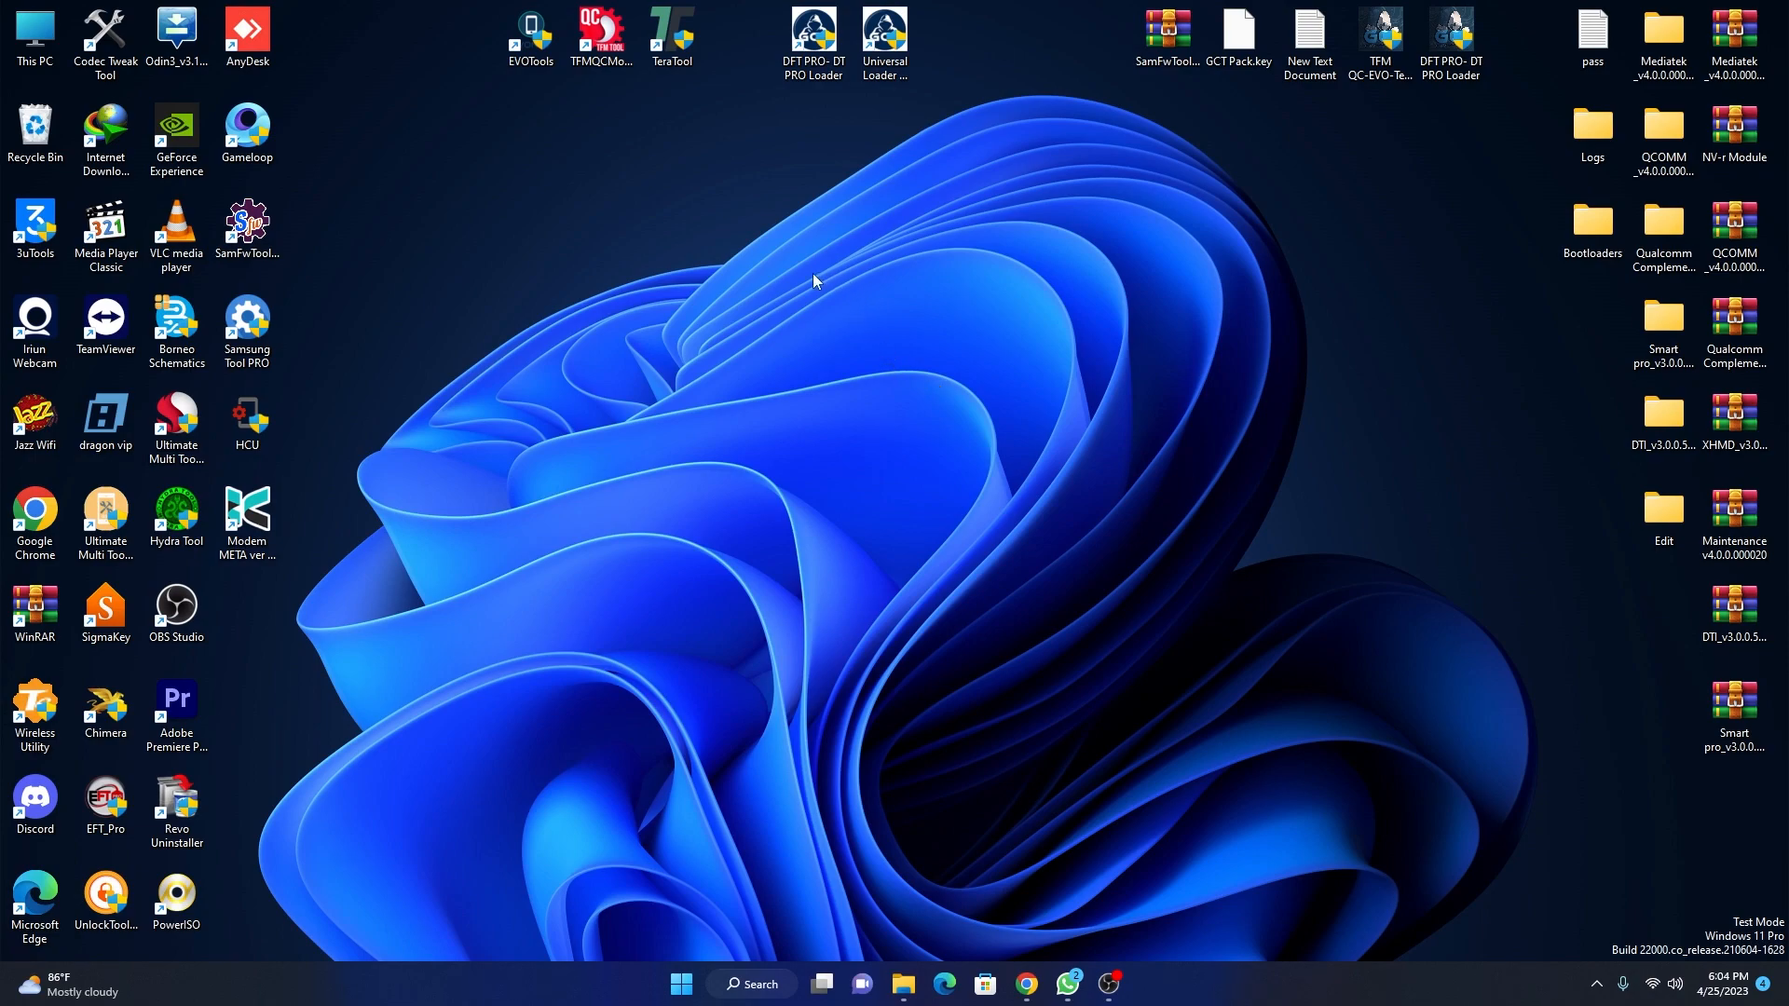
- Refresh the desktop and check the TFMQC shortcut's options menu without choosing anything
right_click(816, 280)
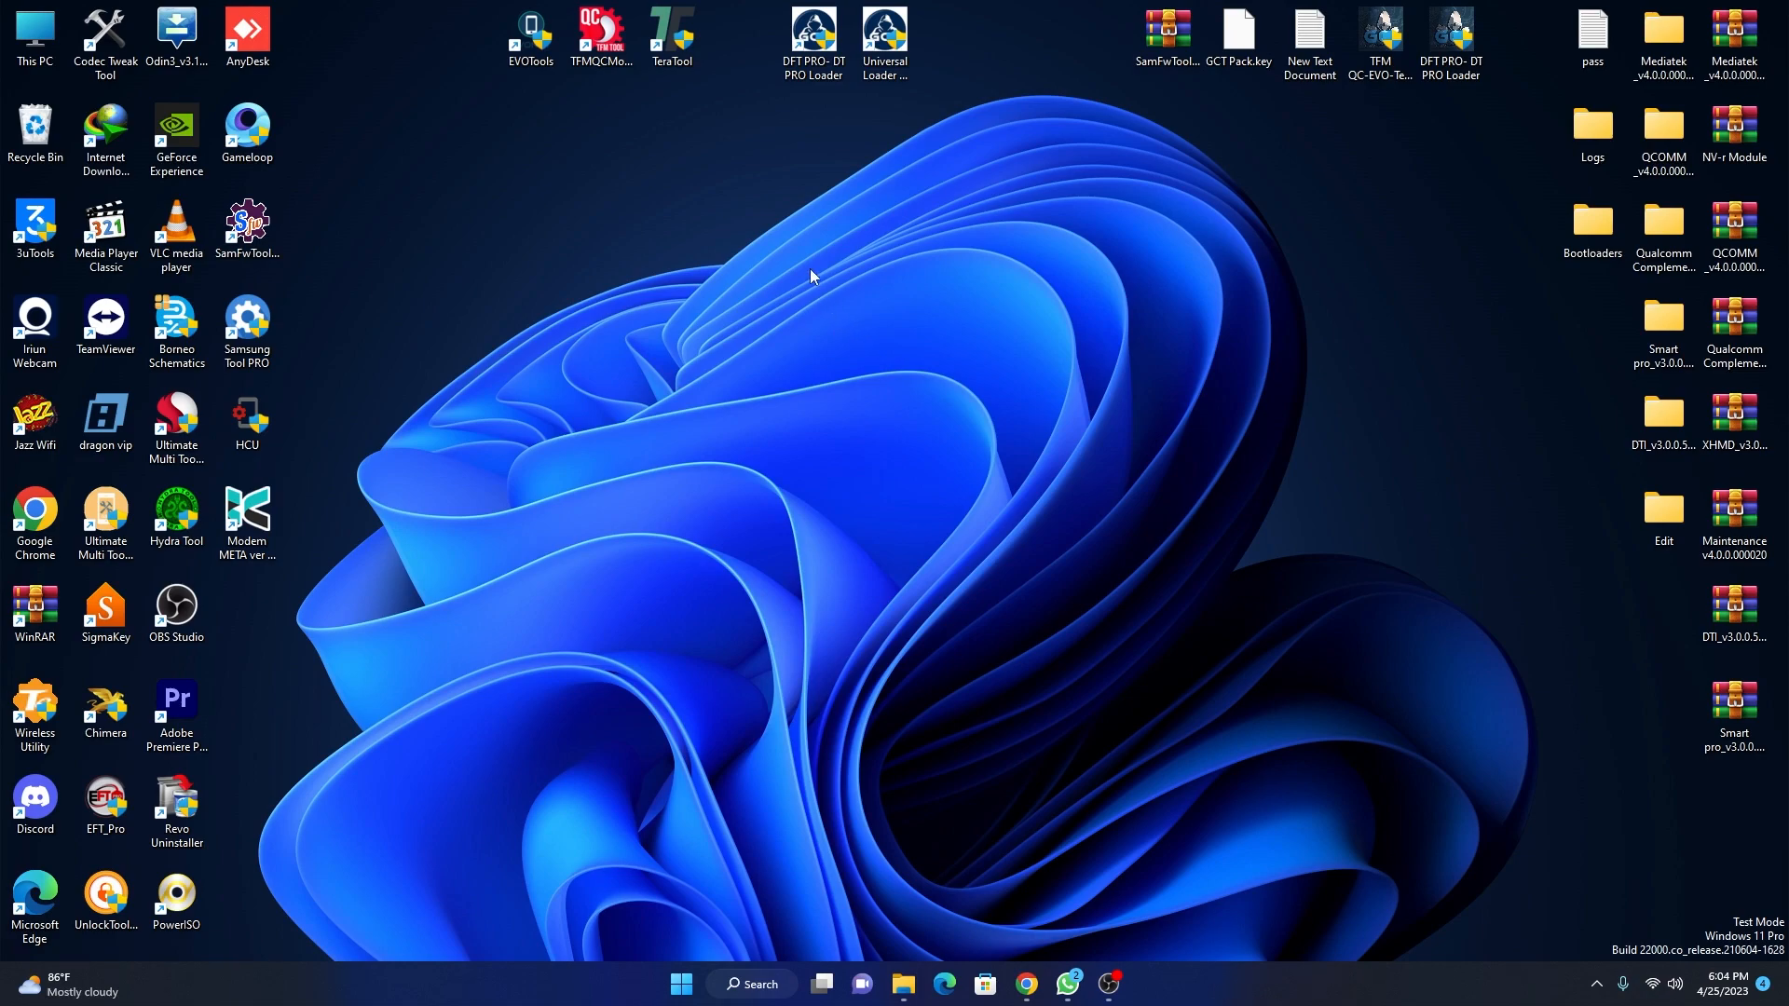
mouse_move(610, 110)
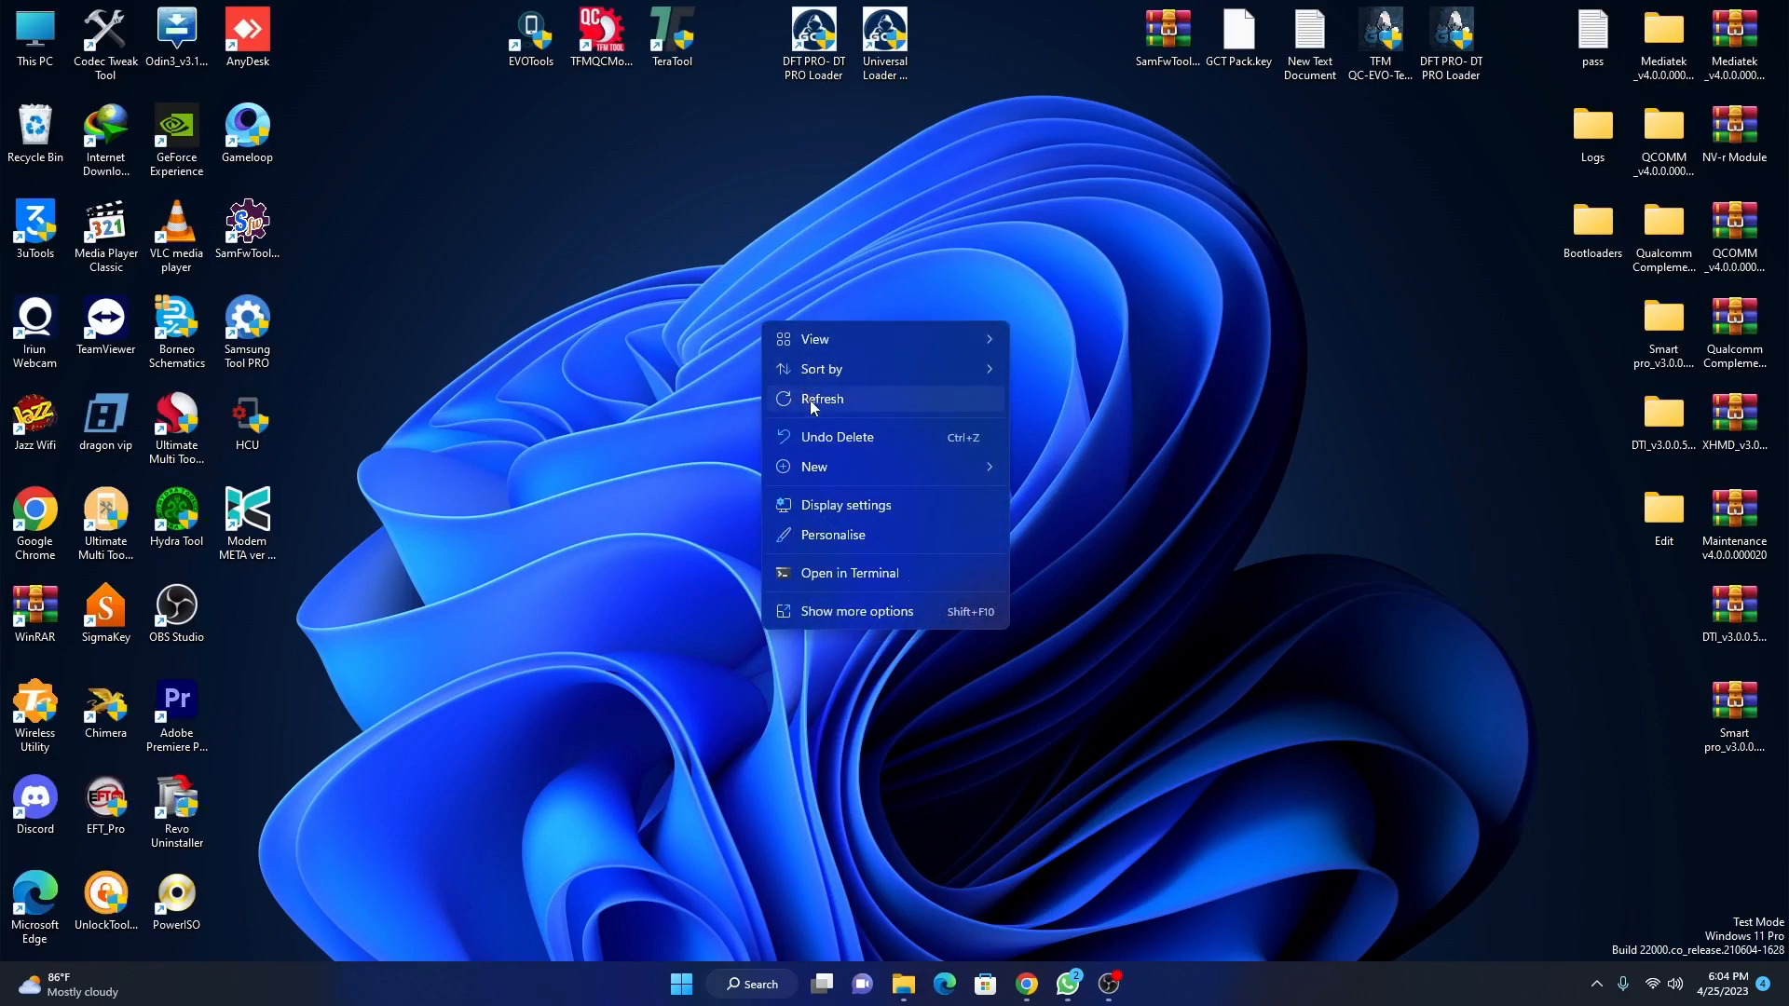
left_click(822, 399)
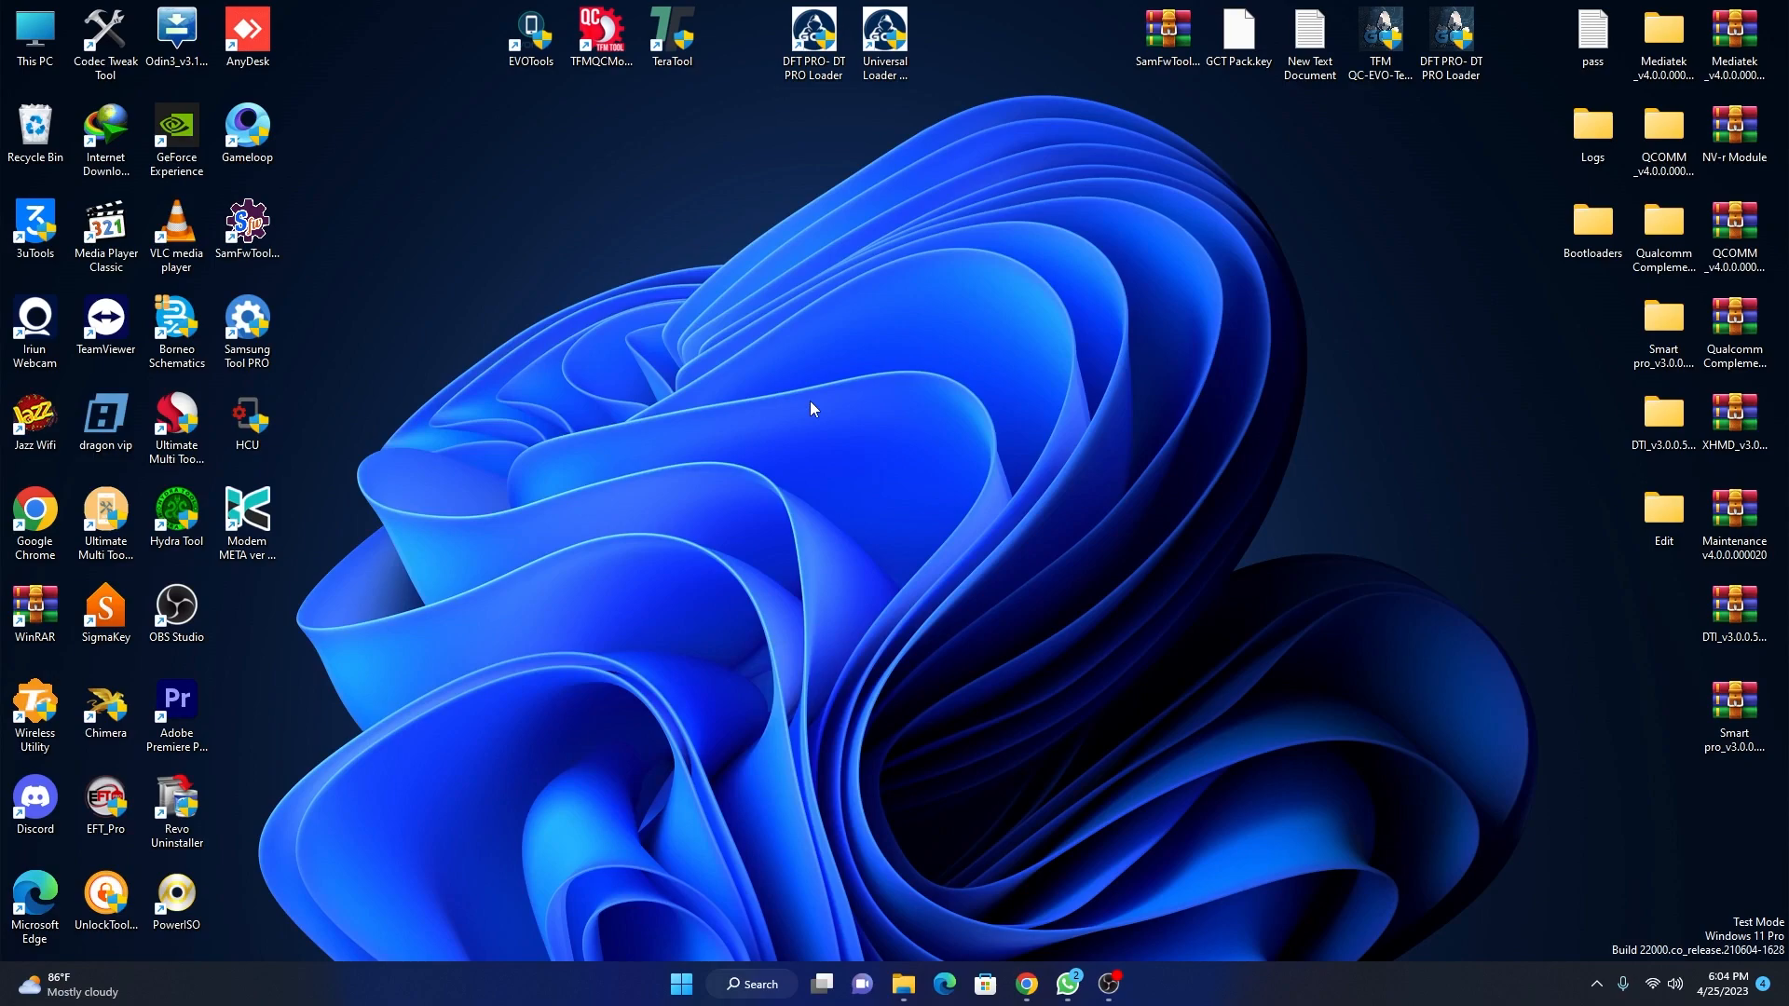
mouse_move(889, 415)
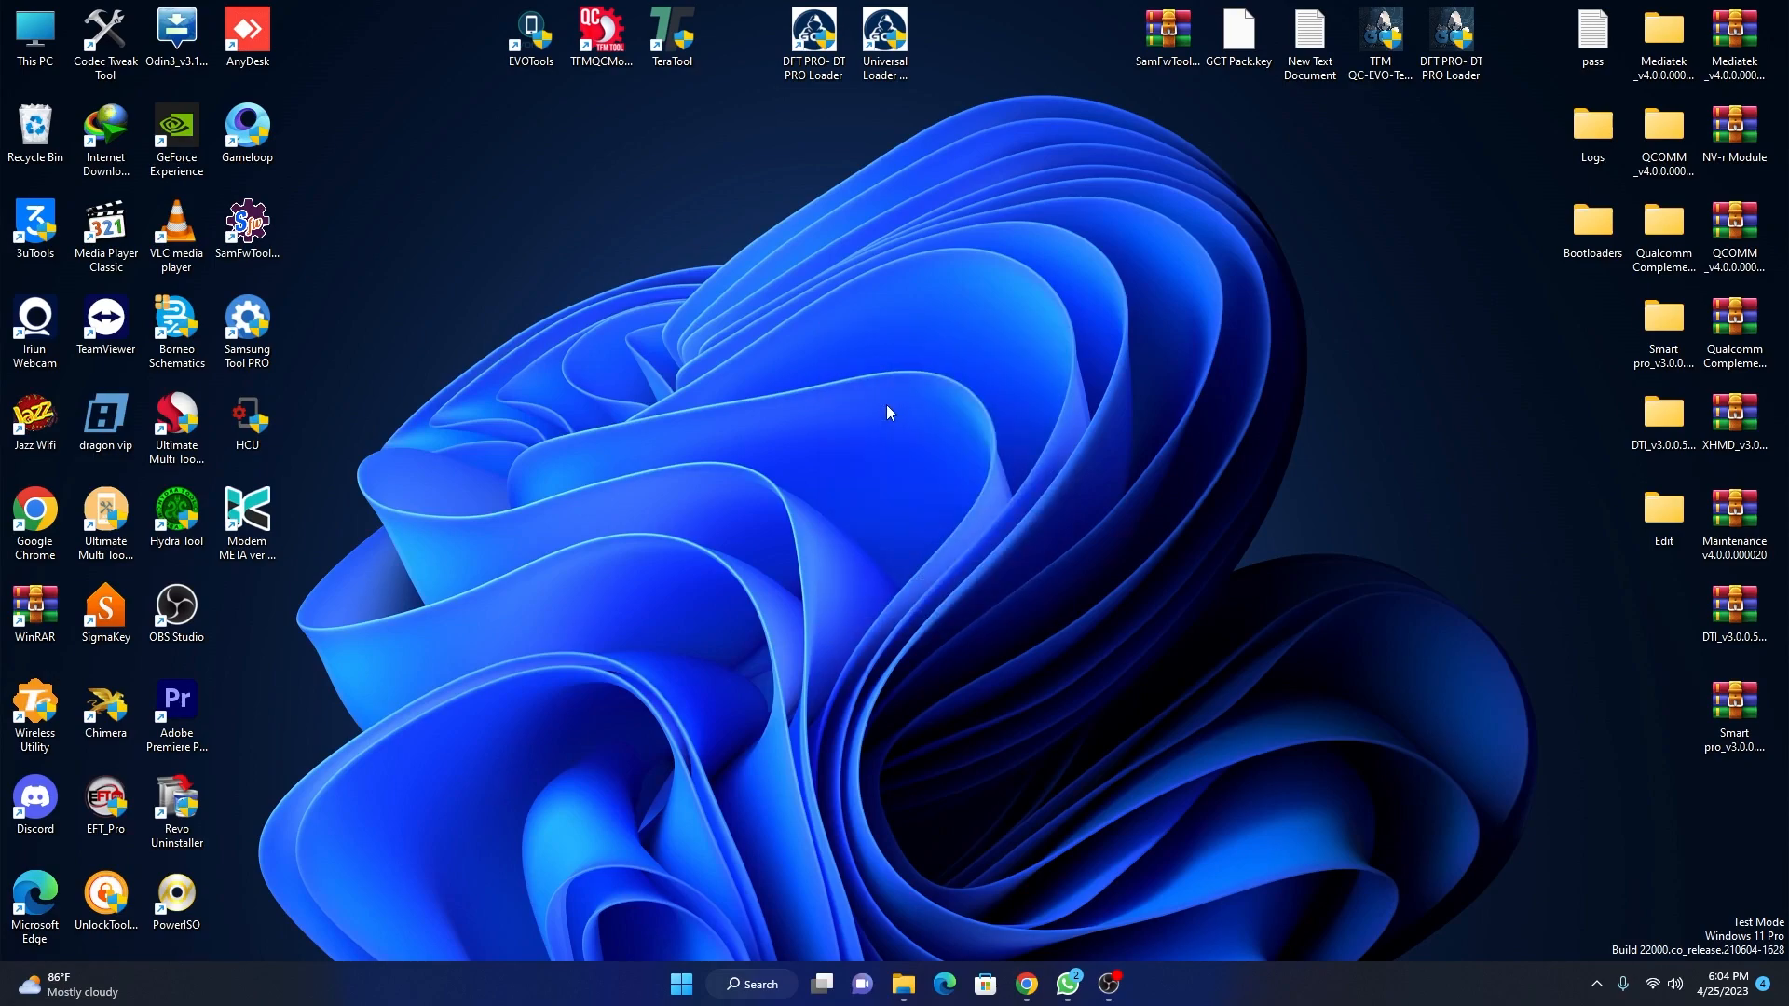
right_click(597, 33)
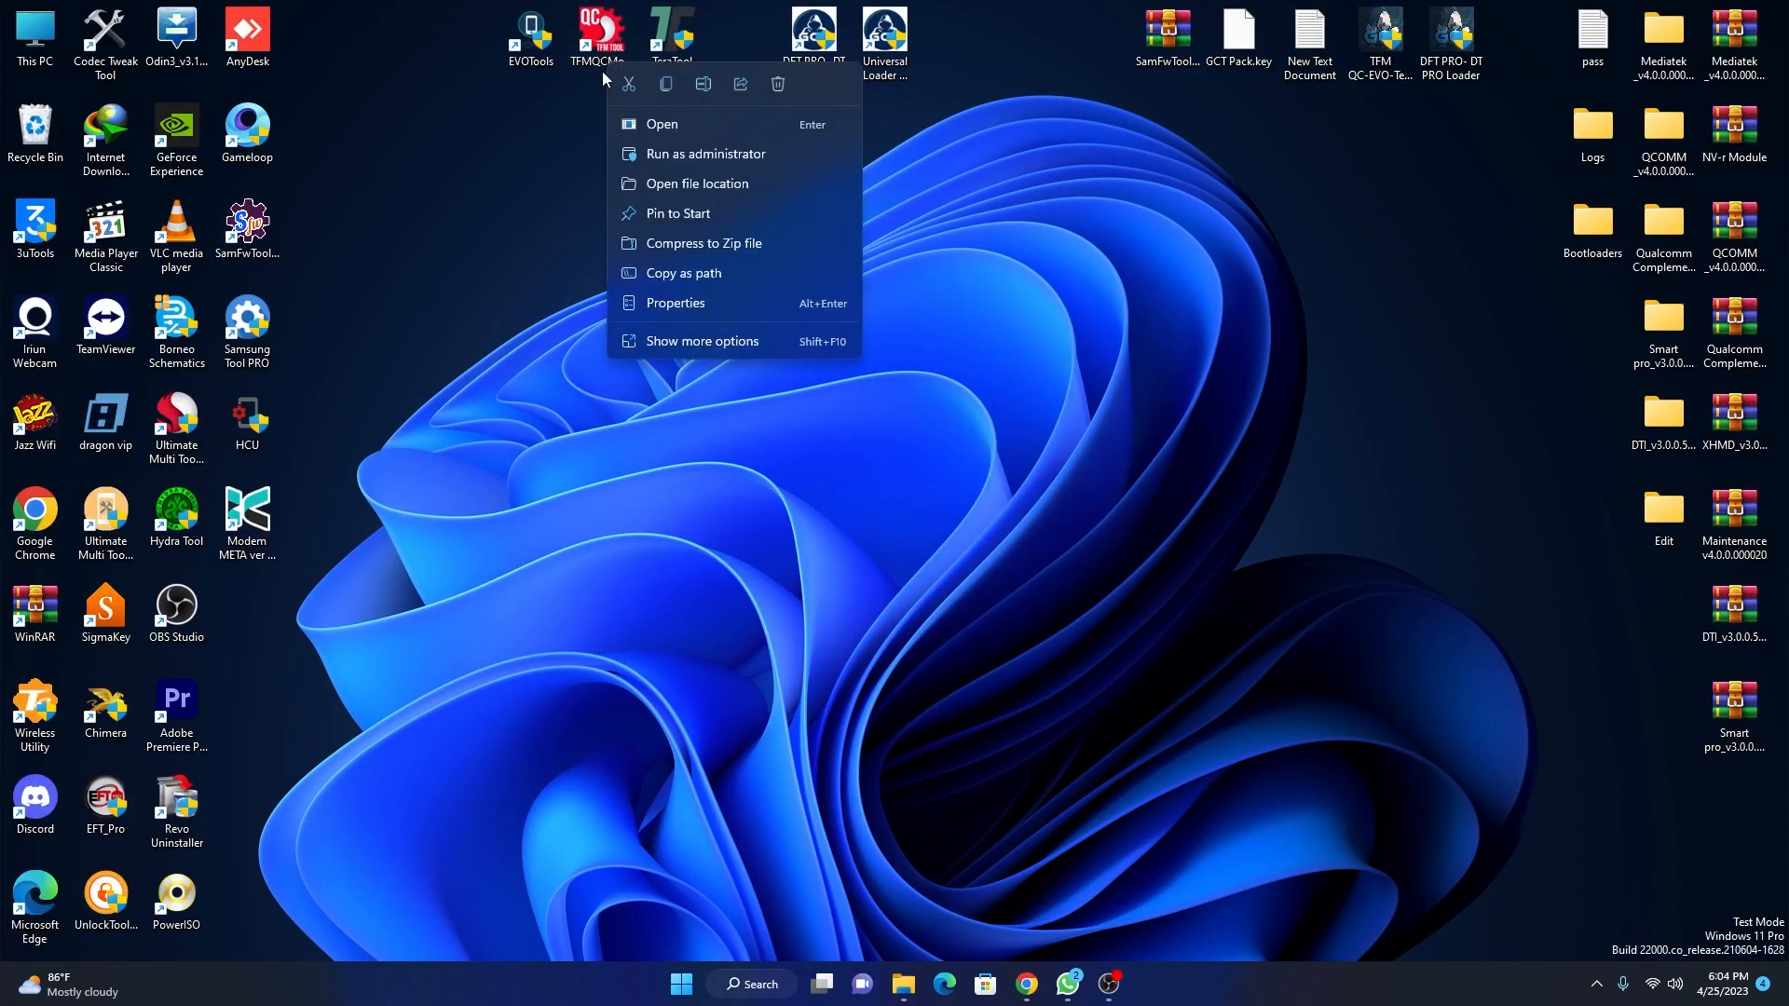
left_click(696, 160)
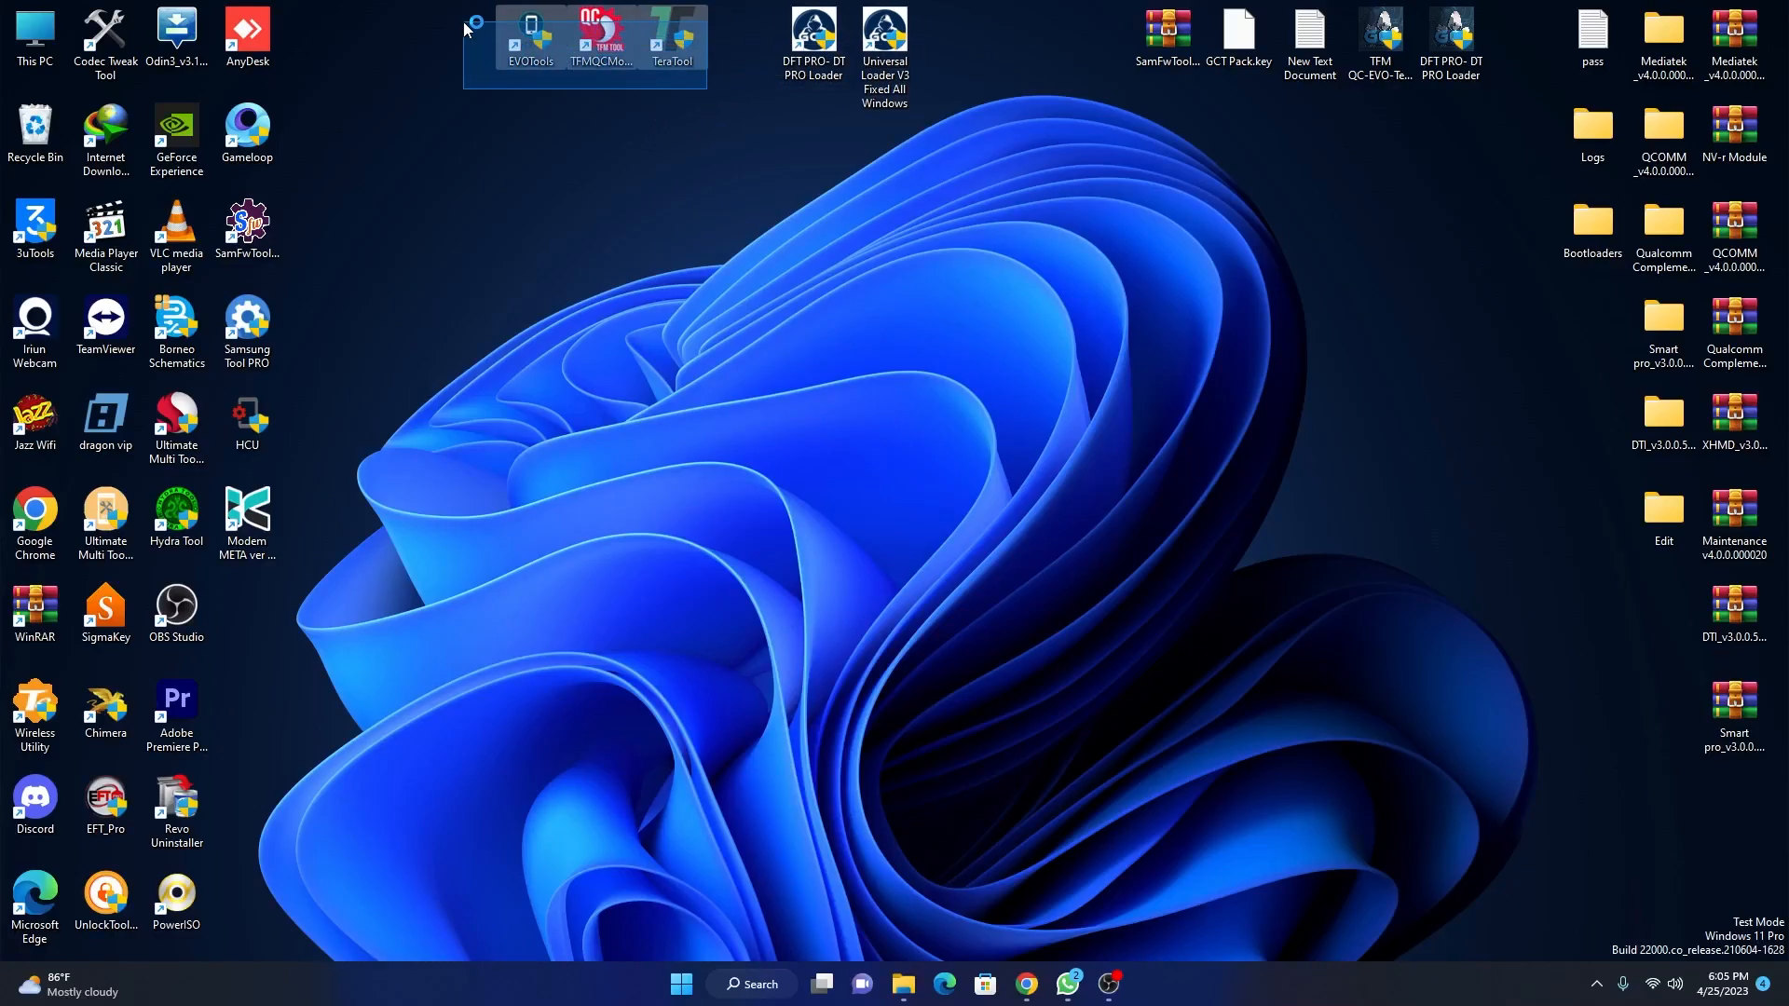
mouse_move(879, 37)
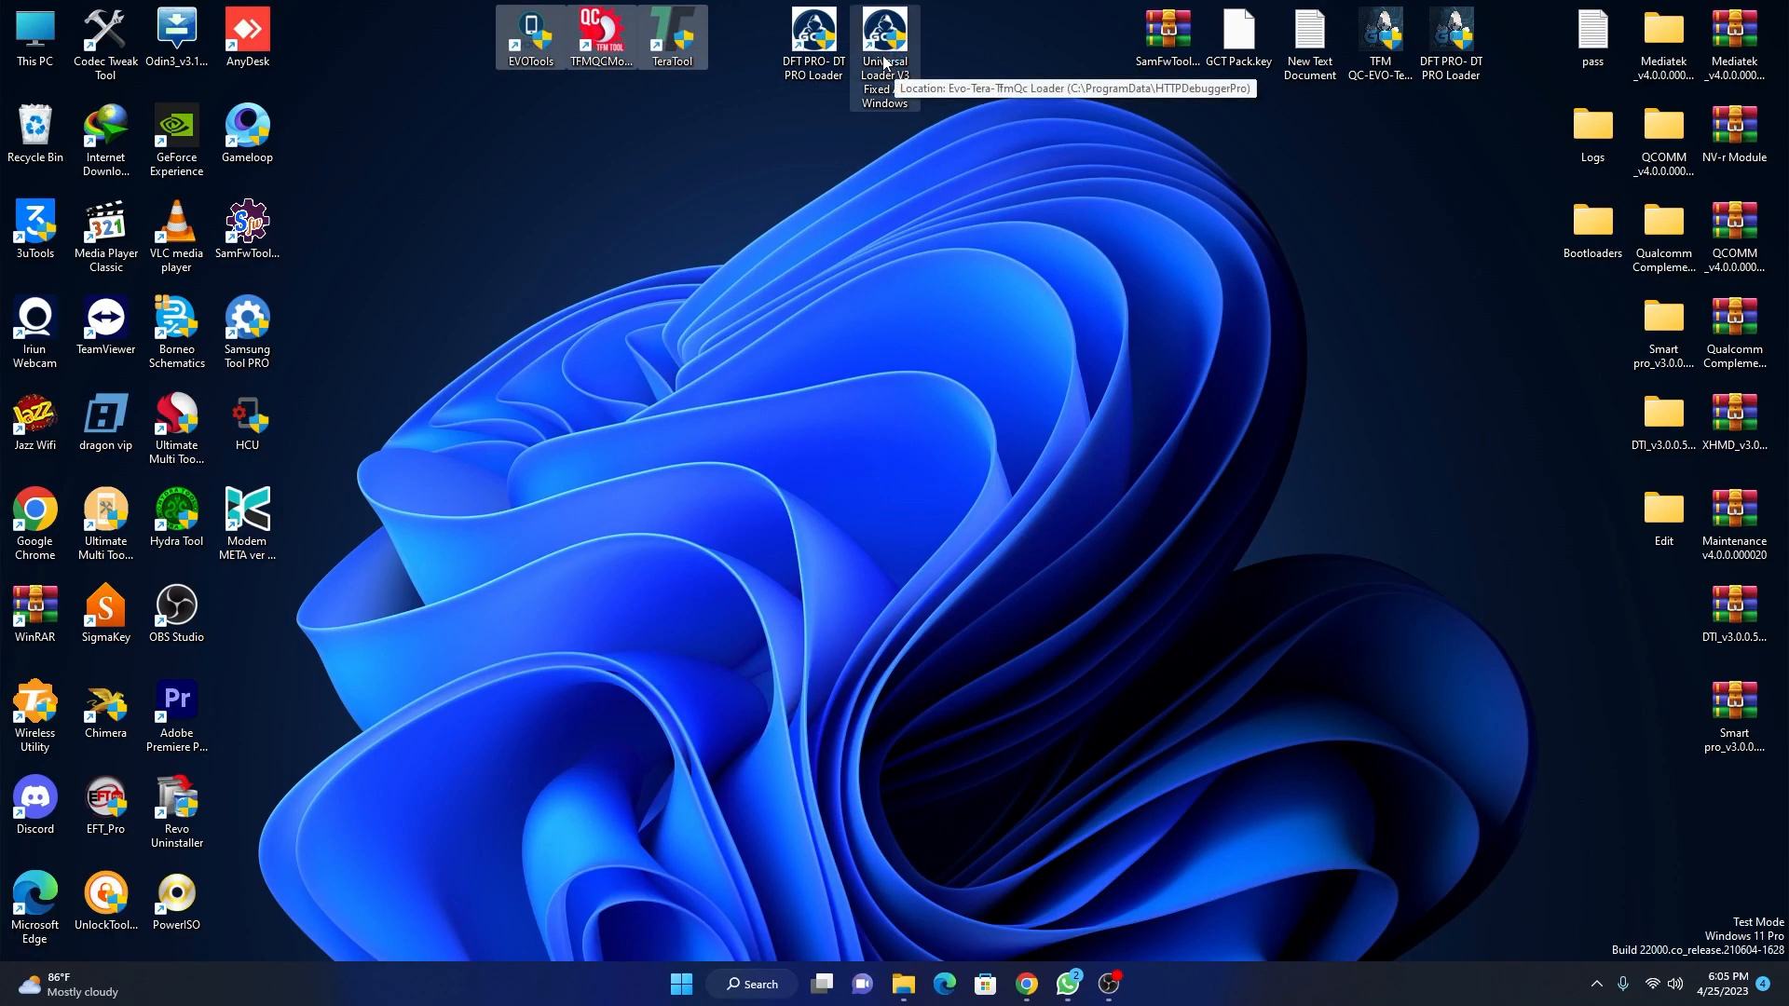
mouse_move(656, 375)
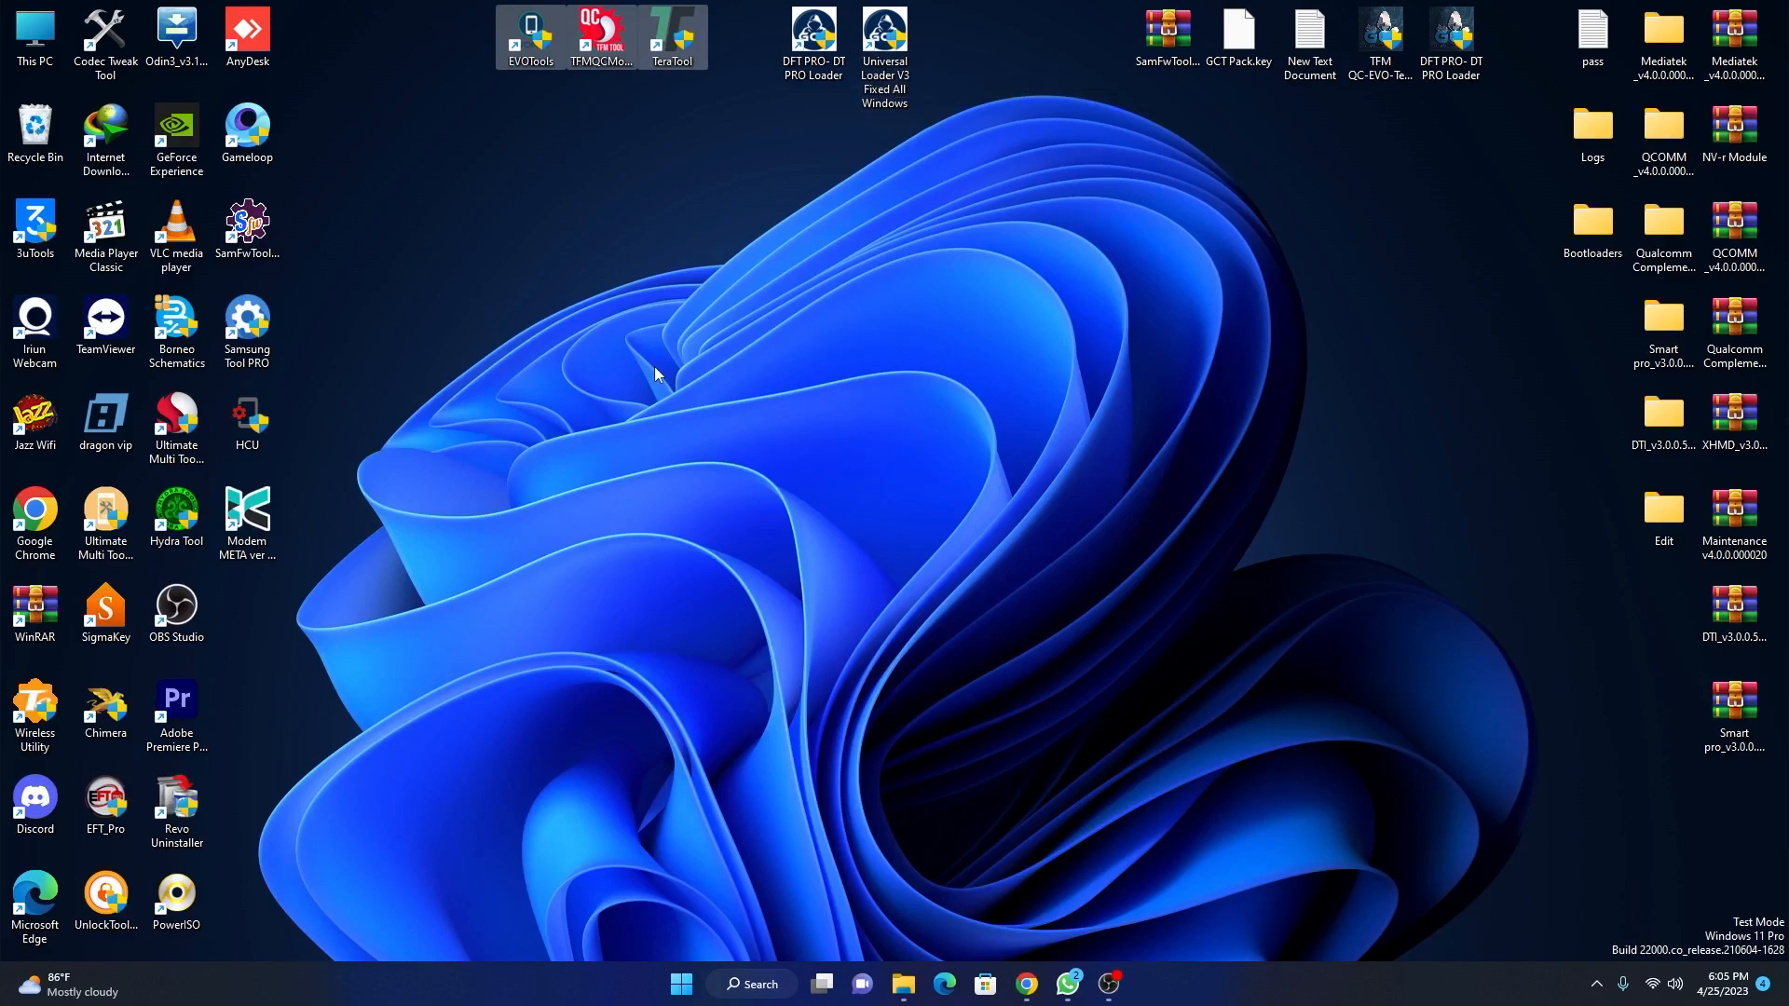
- Launch TFM QC Tool and submit a login with the email 'dasdasd@gmai'
double_click(593, 26)
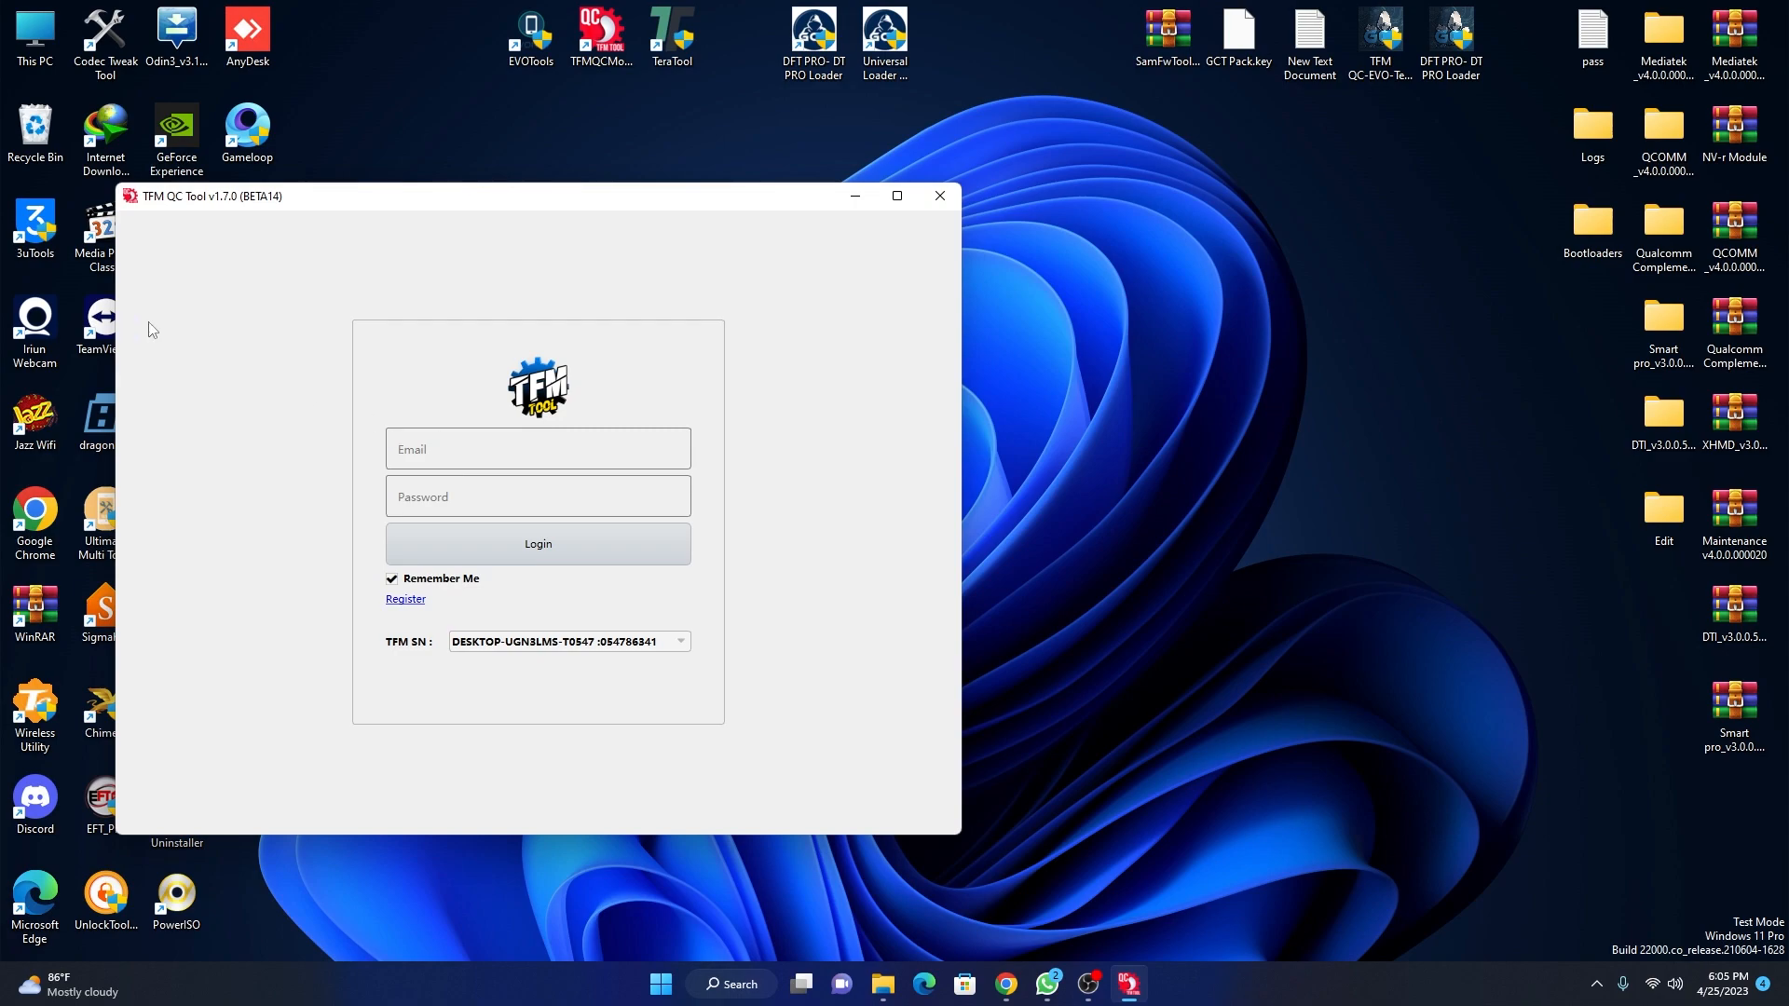
type("dasdasdadfad")
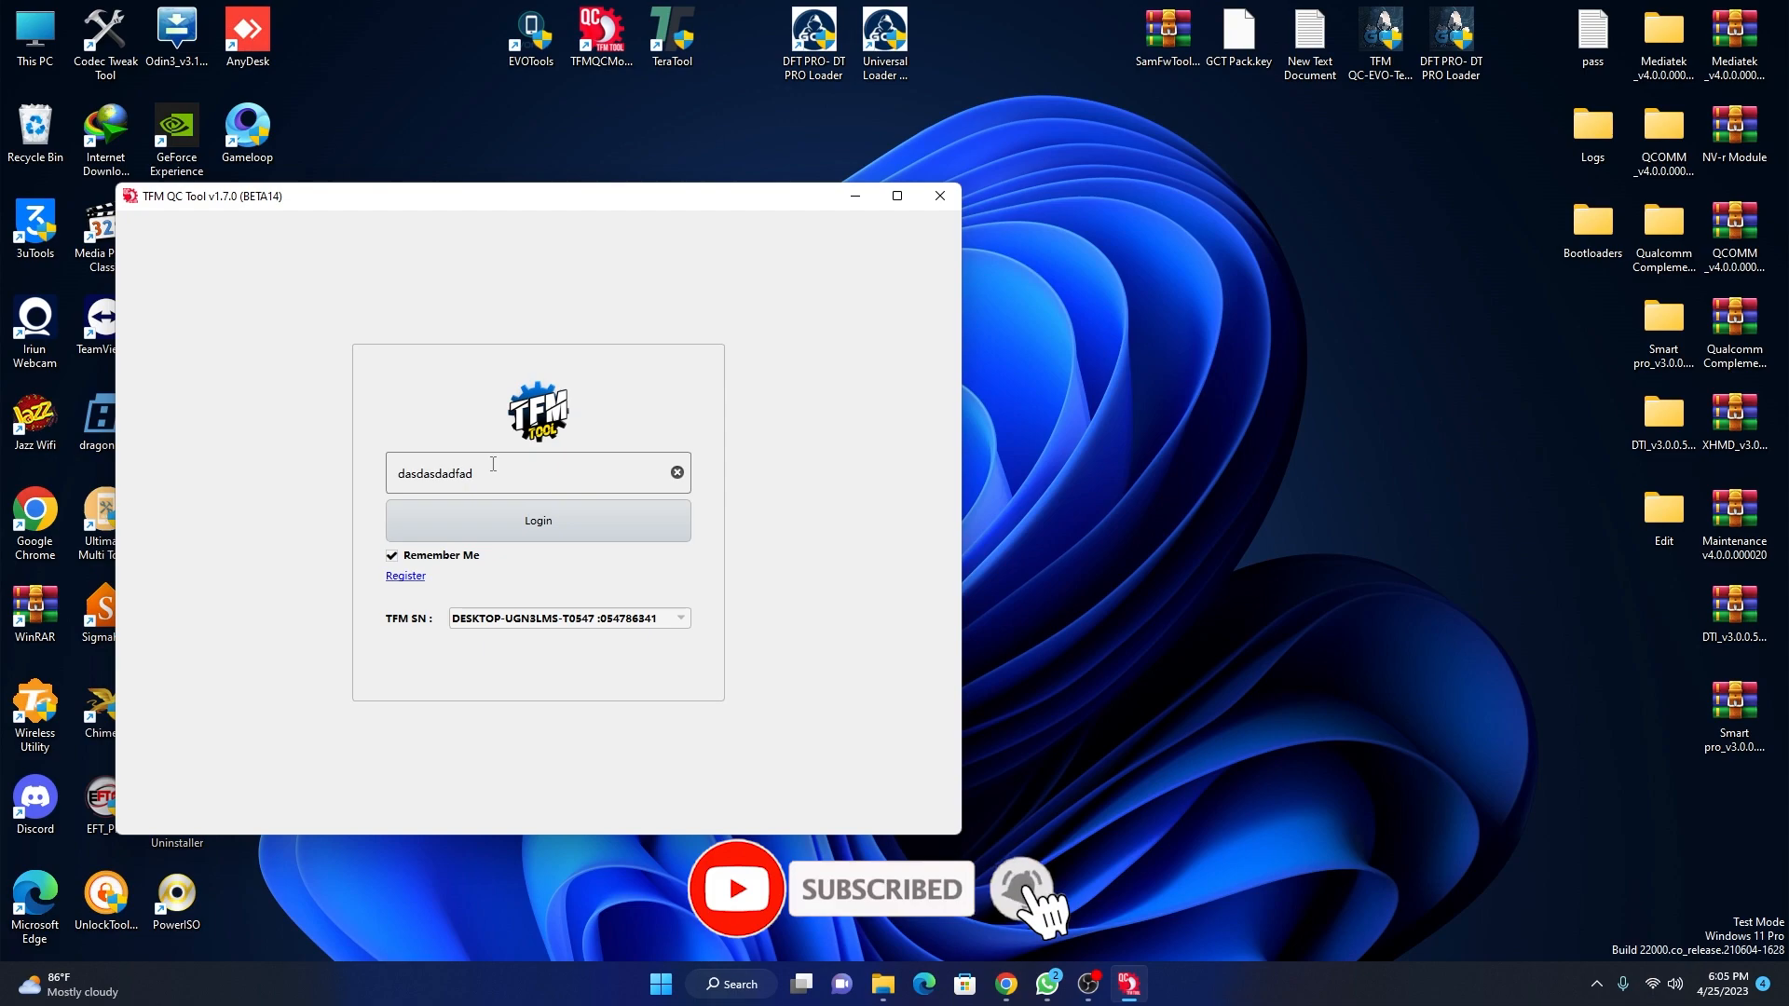
type("@")
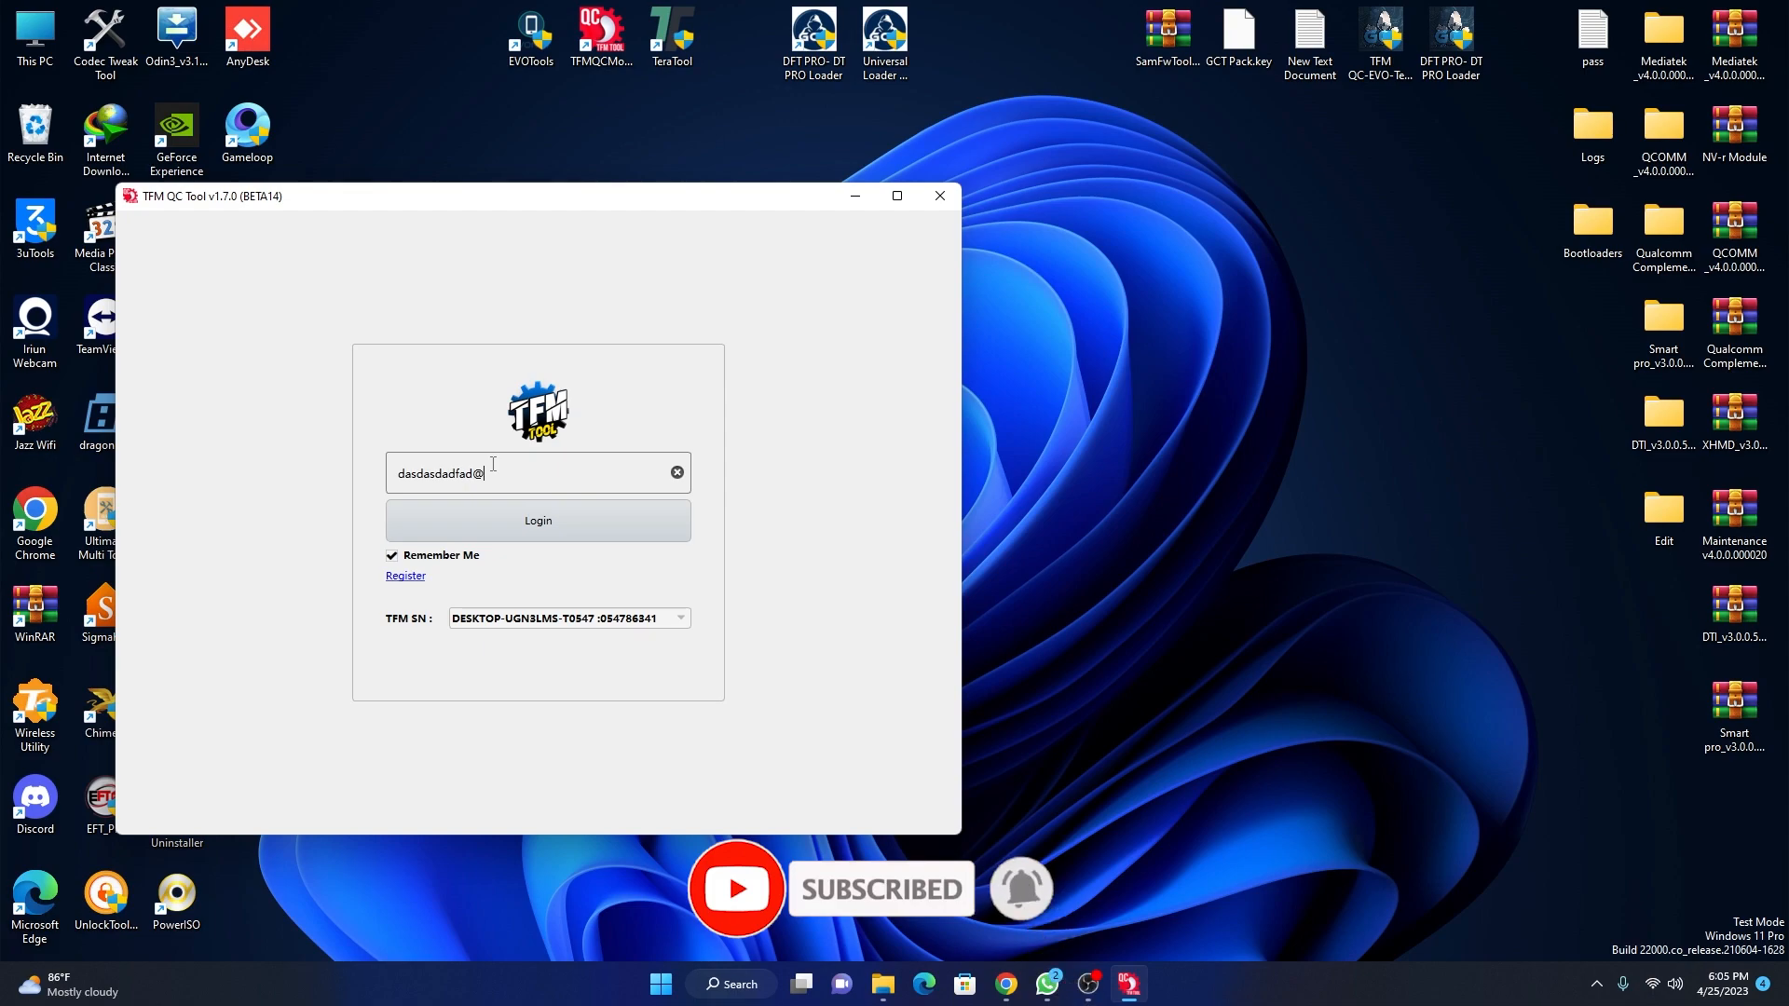
type("gmail.com")
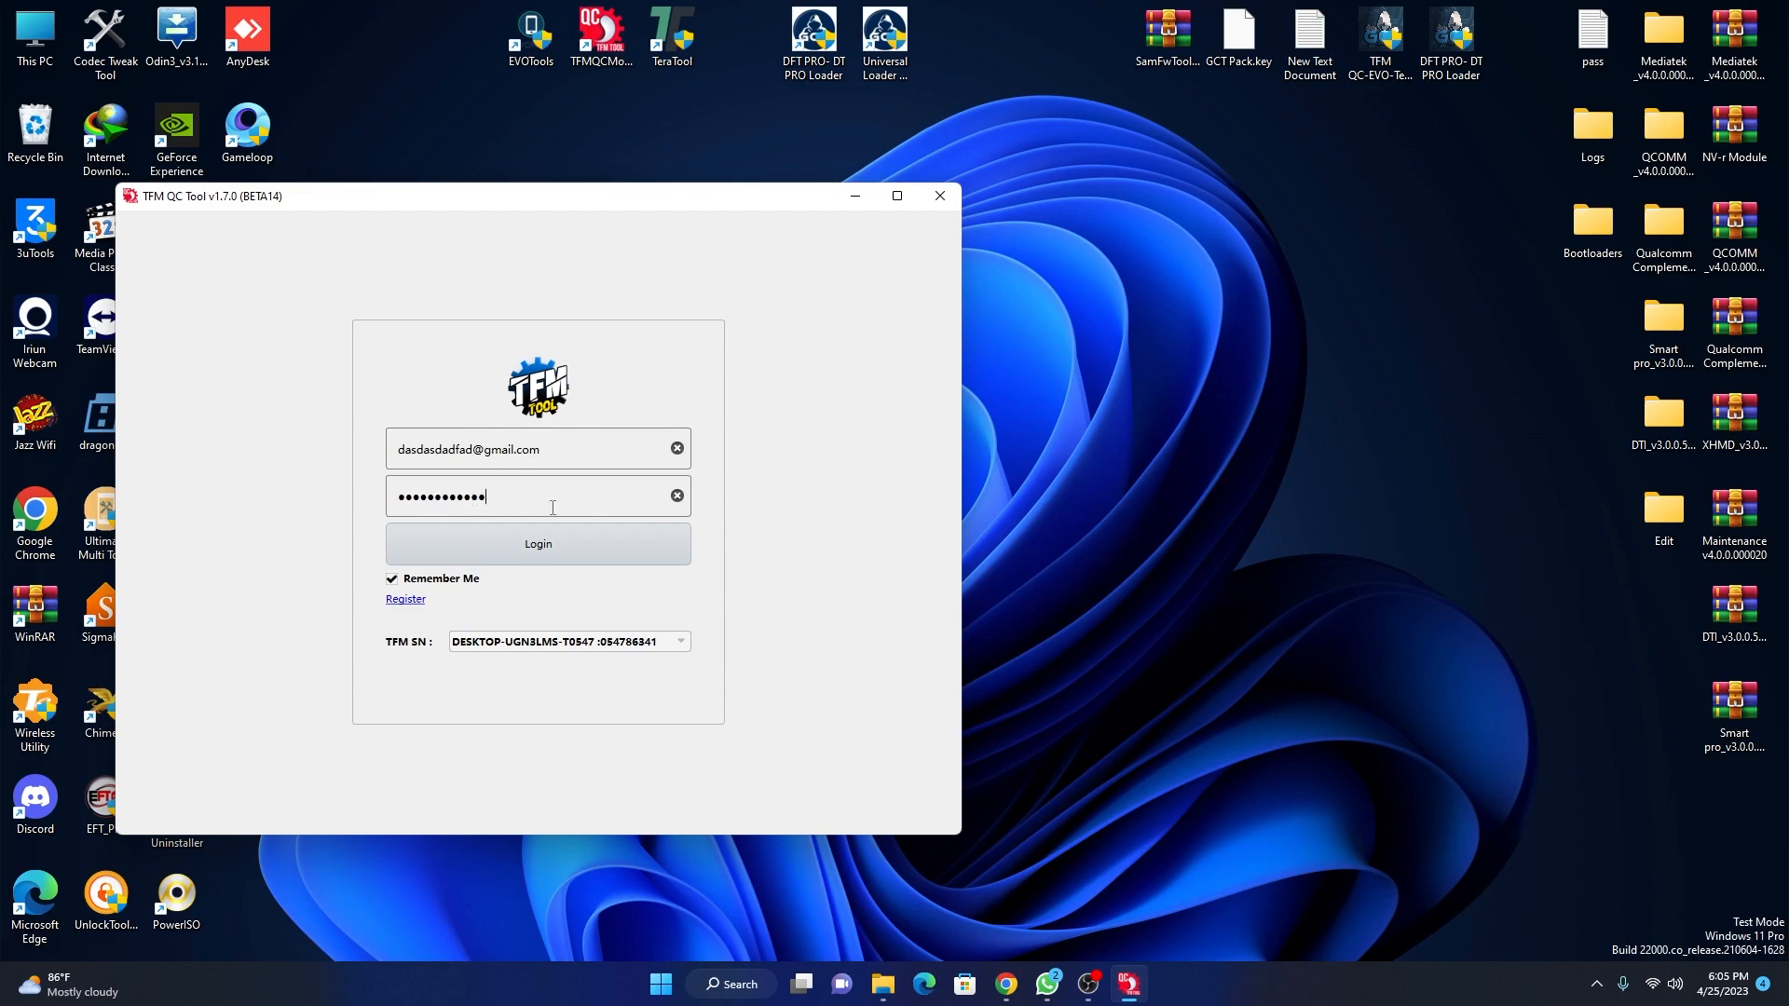
left_click(537, 544)
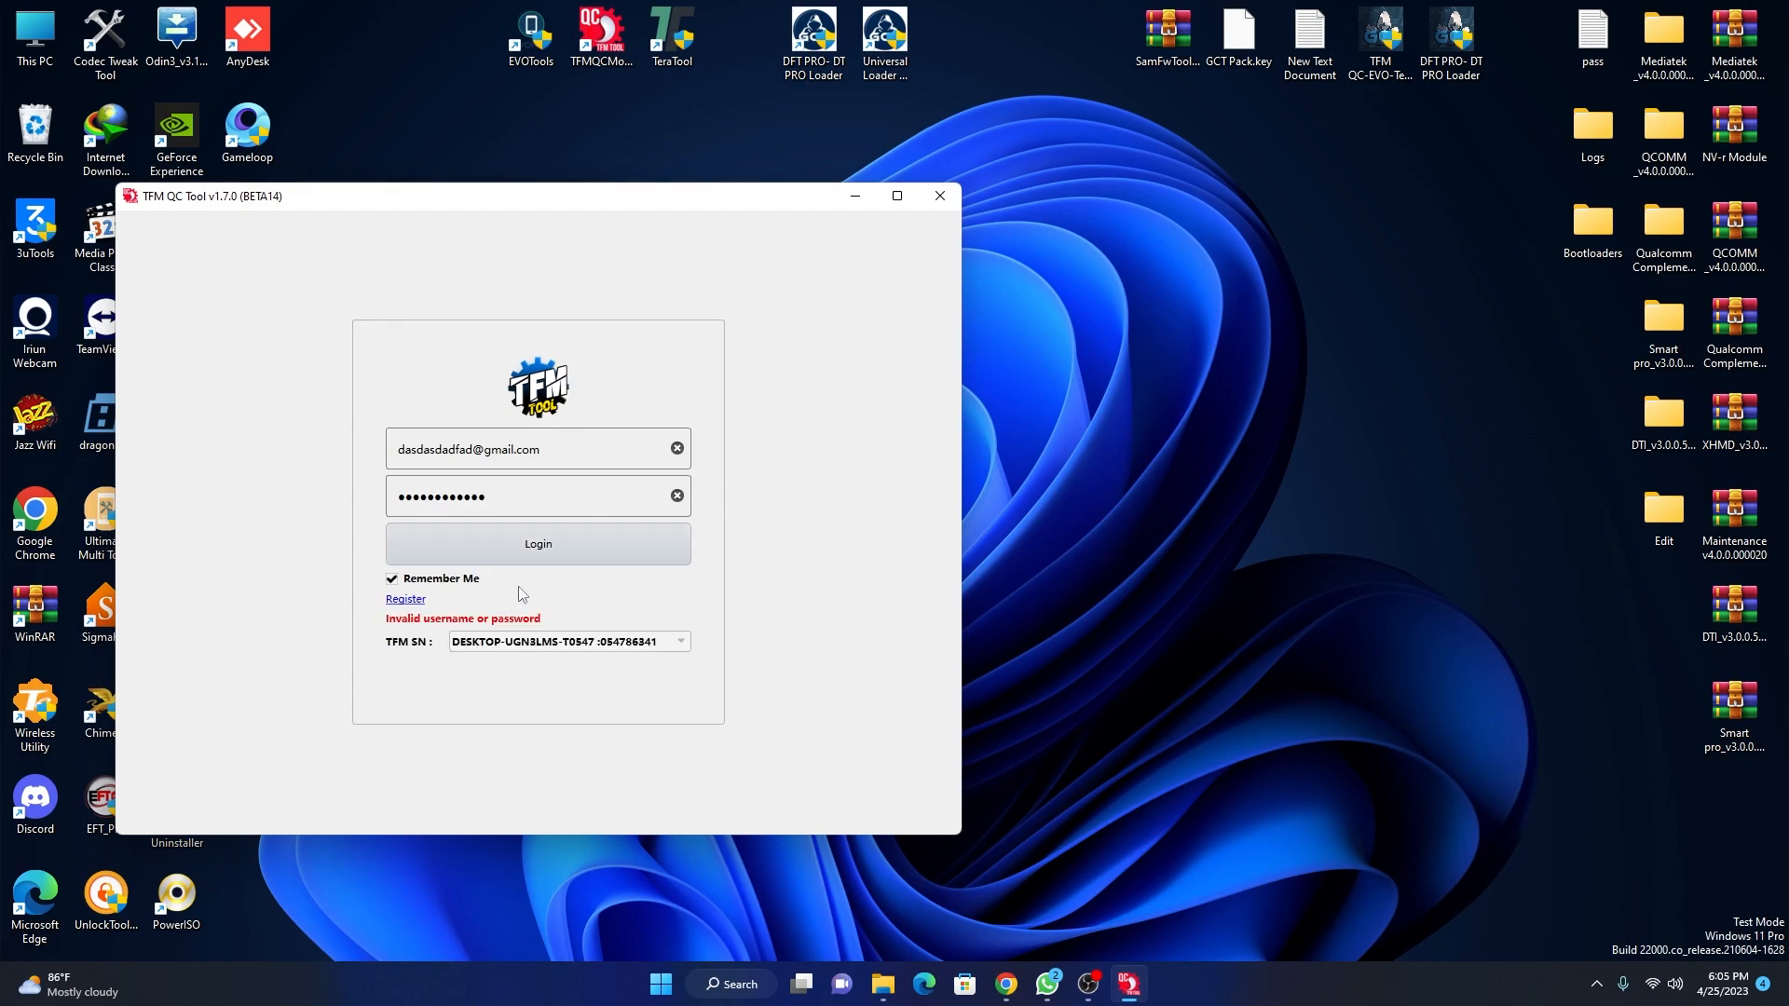
mouse_move(569, 618)
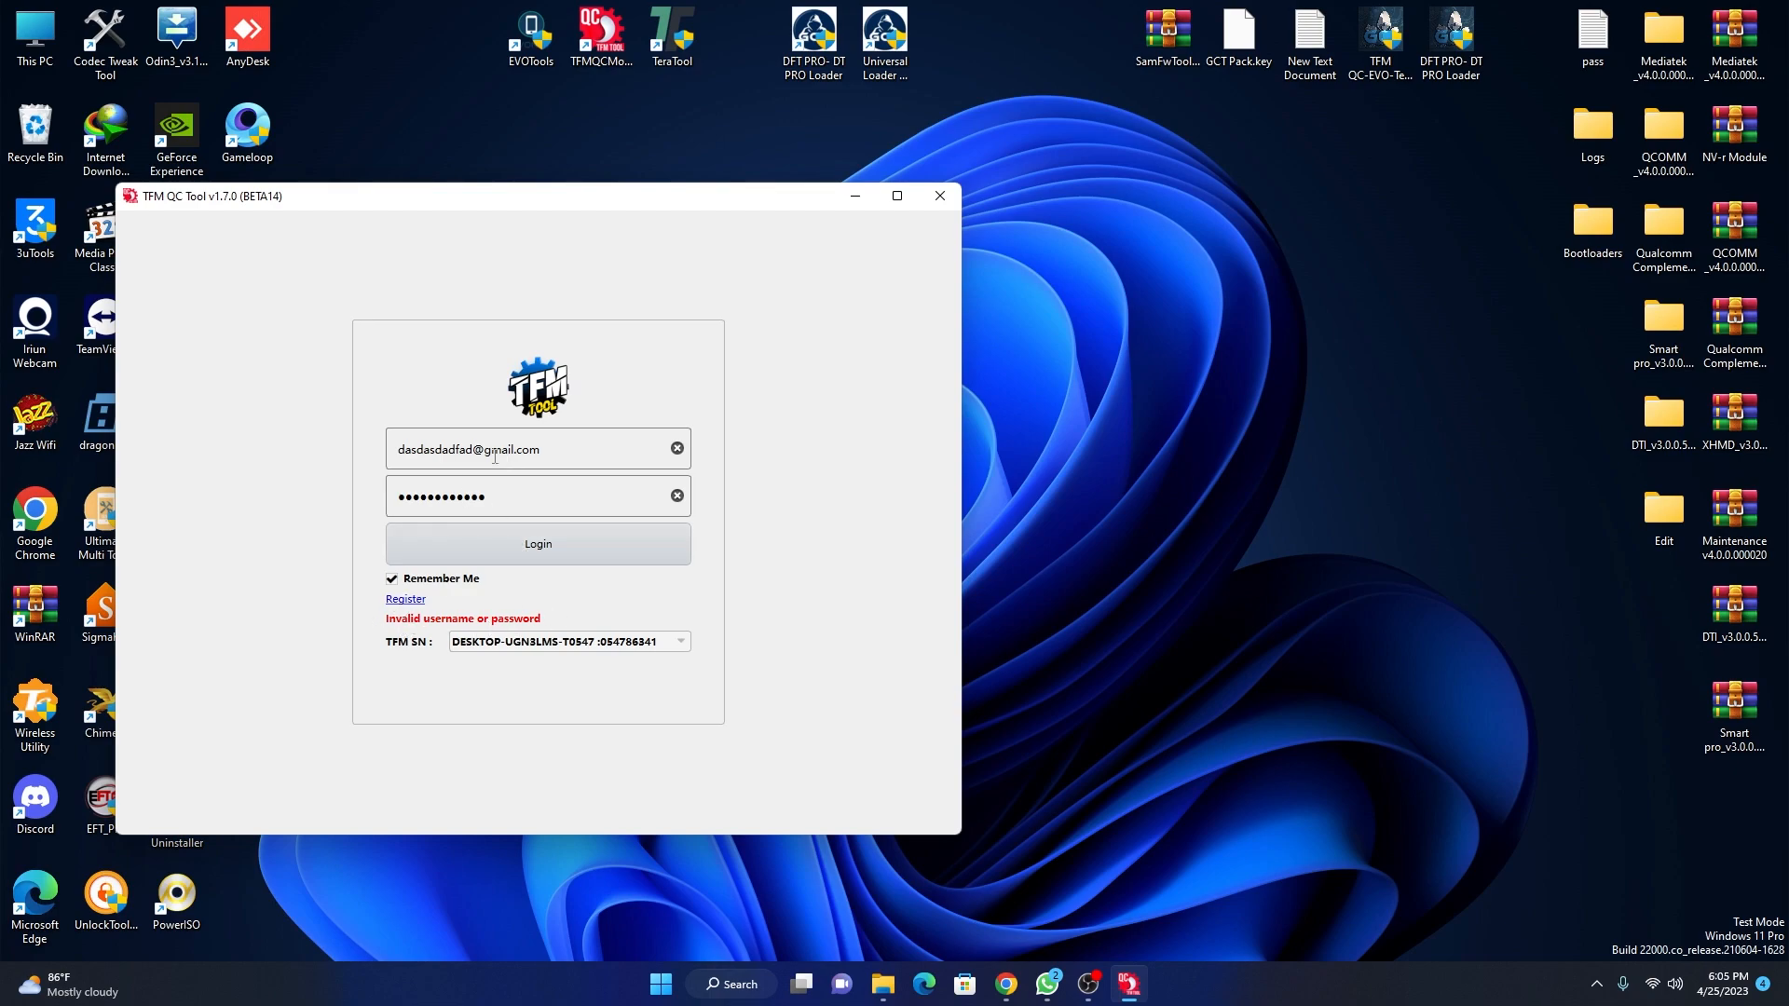
- Close TFM QC Tool and run the Universal Loader as administrator
left_click(940, 195)
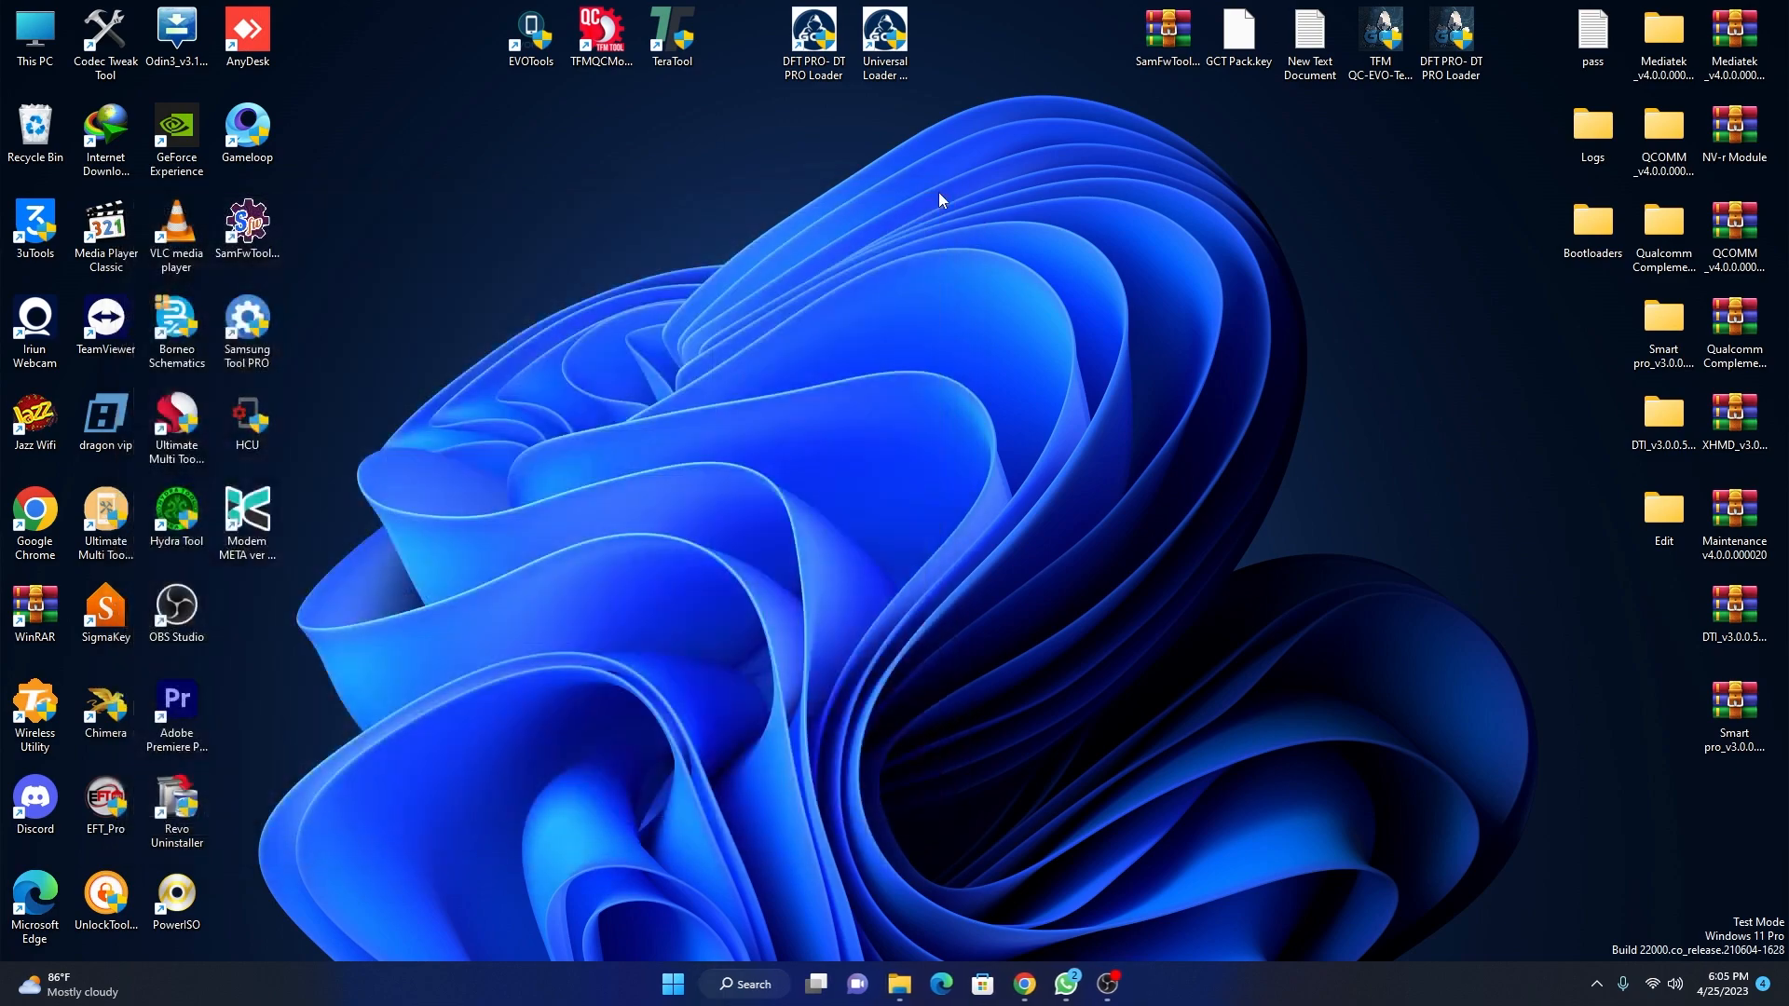
right_click(887, 29)
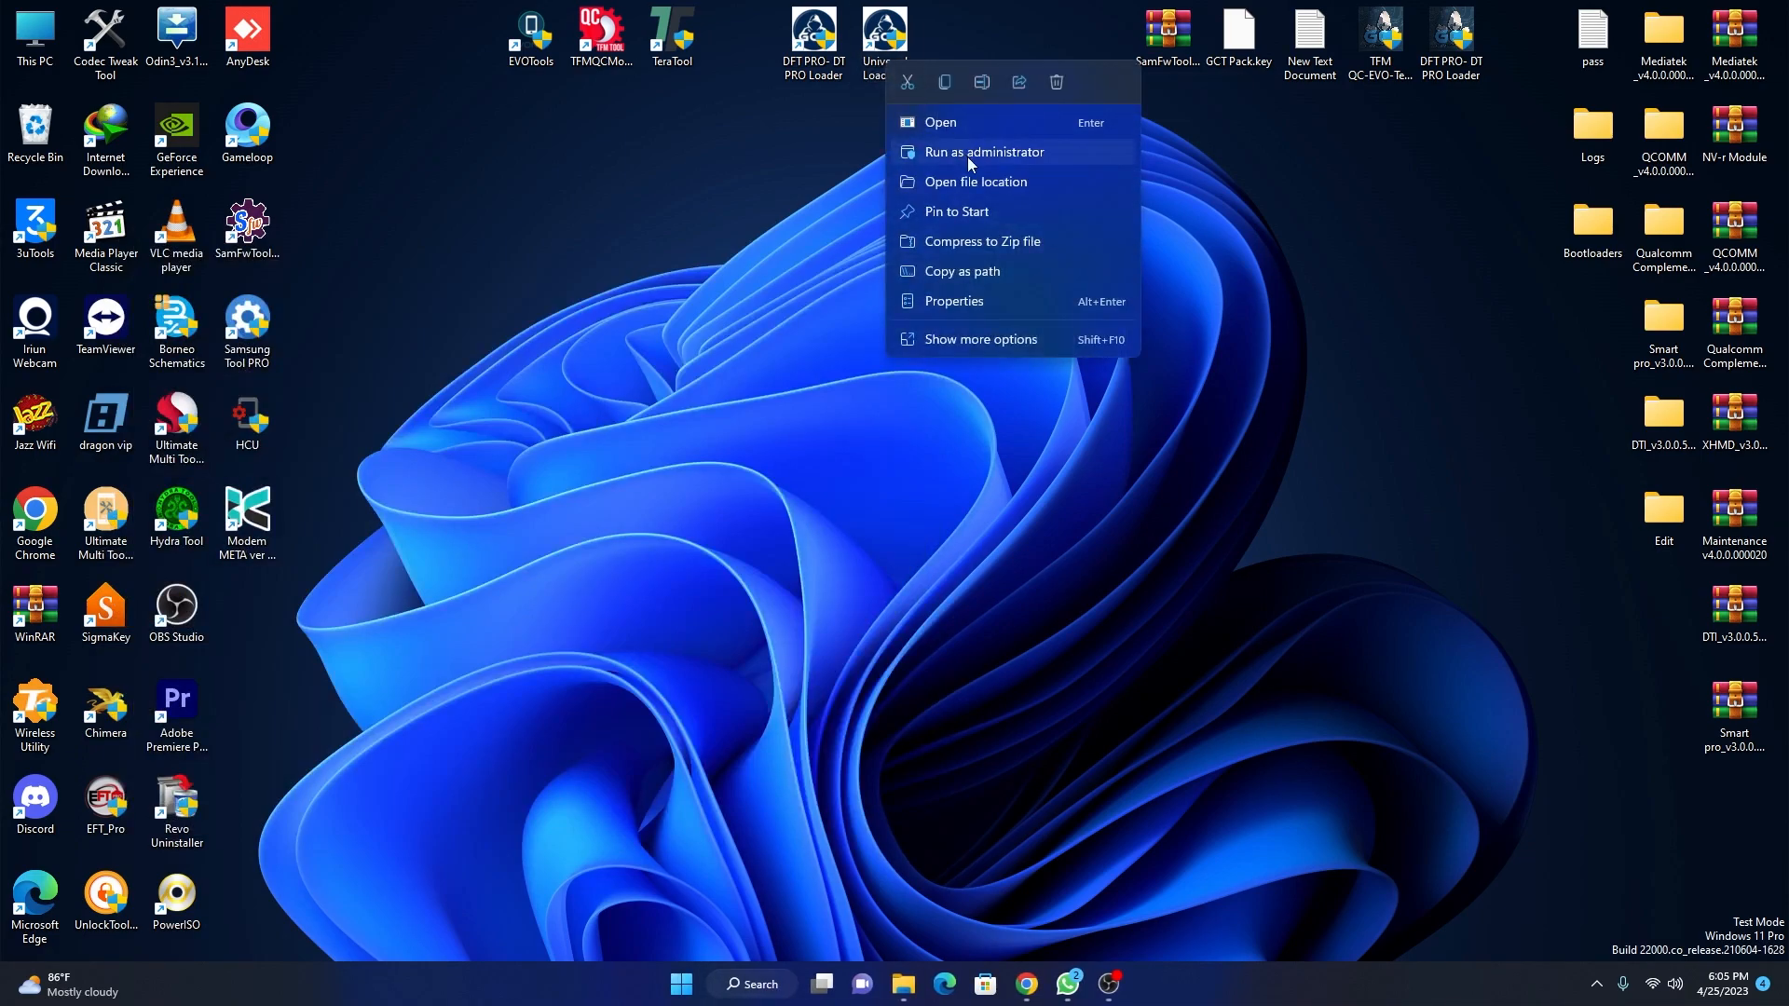
left_click(984, 152)
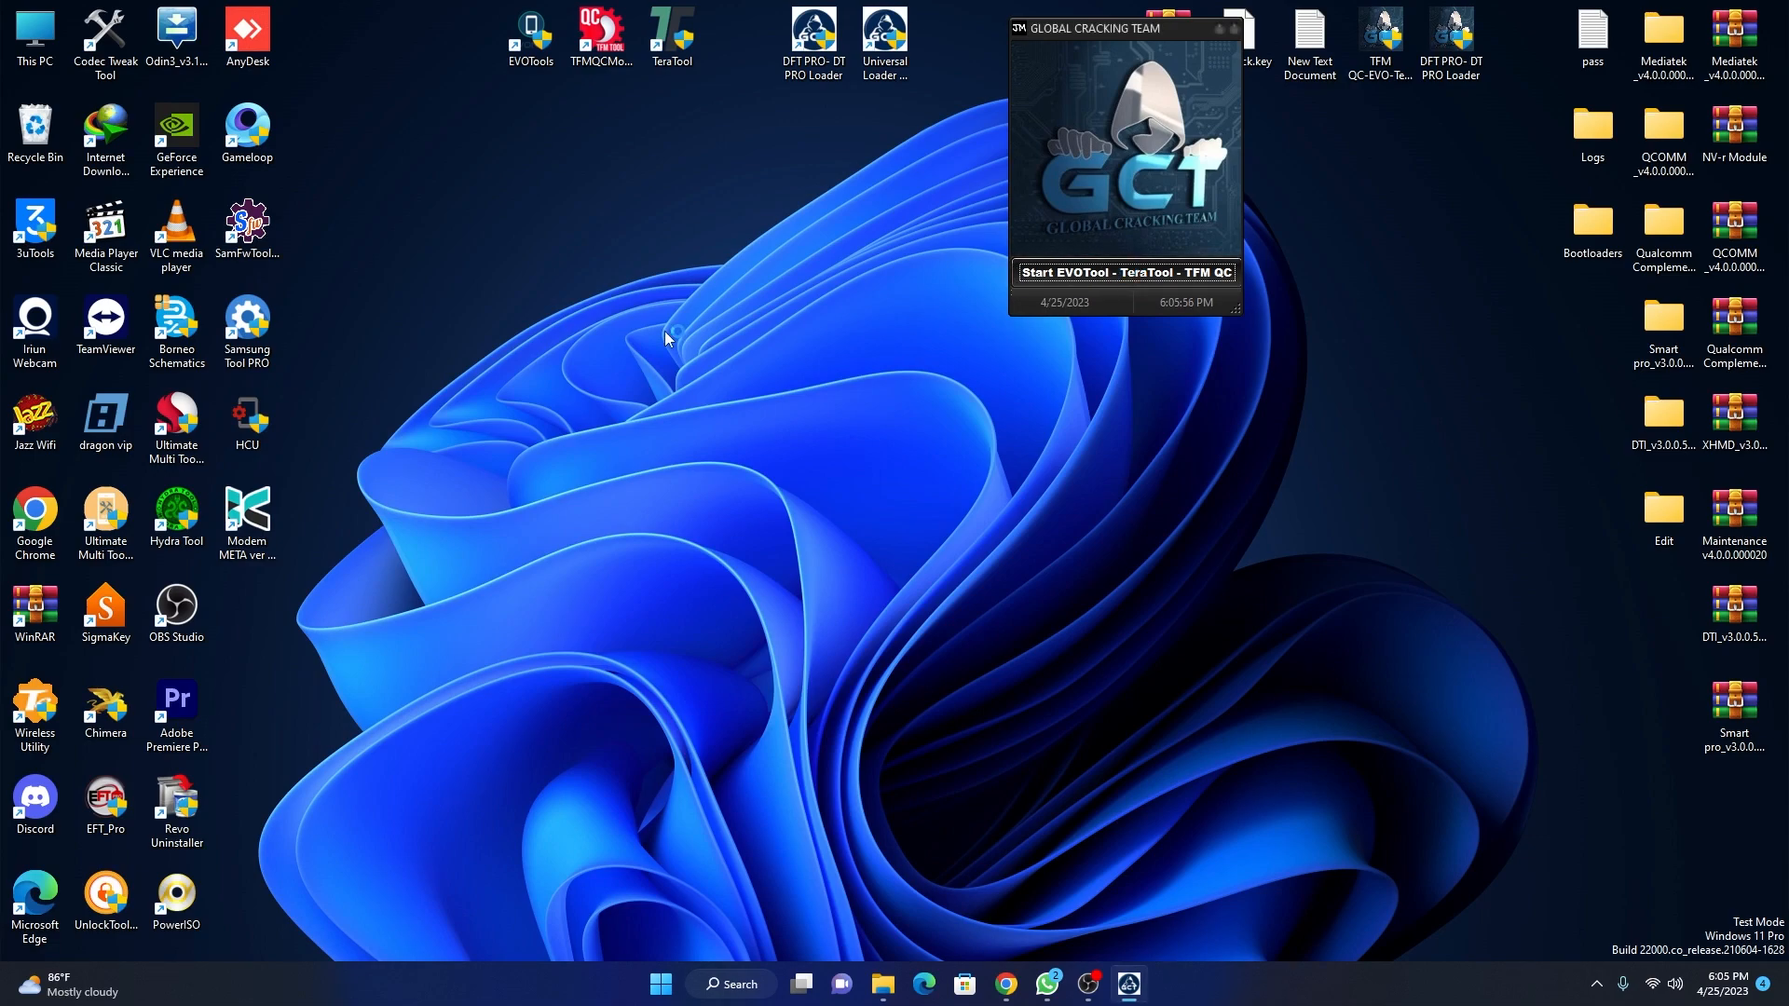
mouse_move(766, 315)
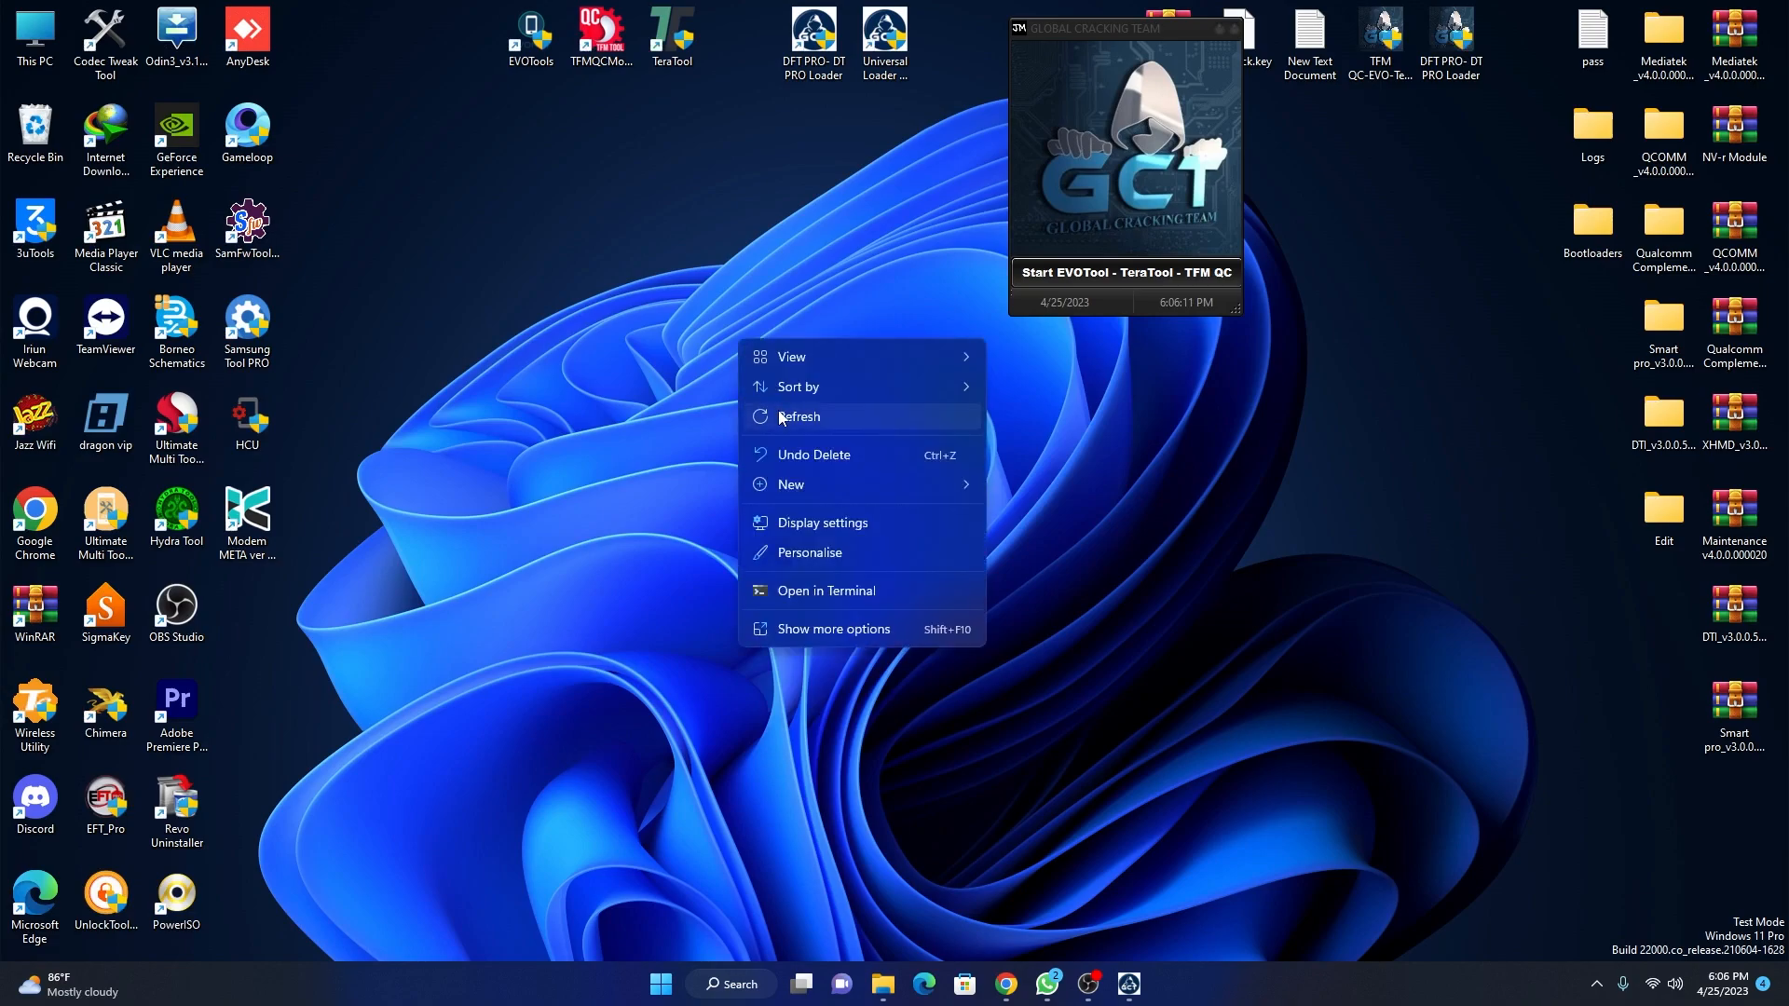
- Run the TFMQC desktop shortcut as administrator
right_click(597, 28)
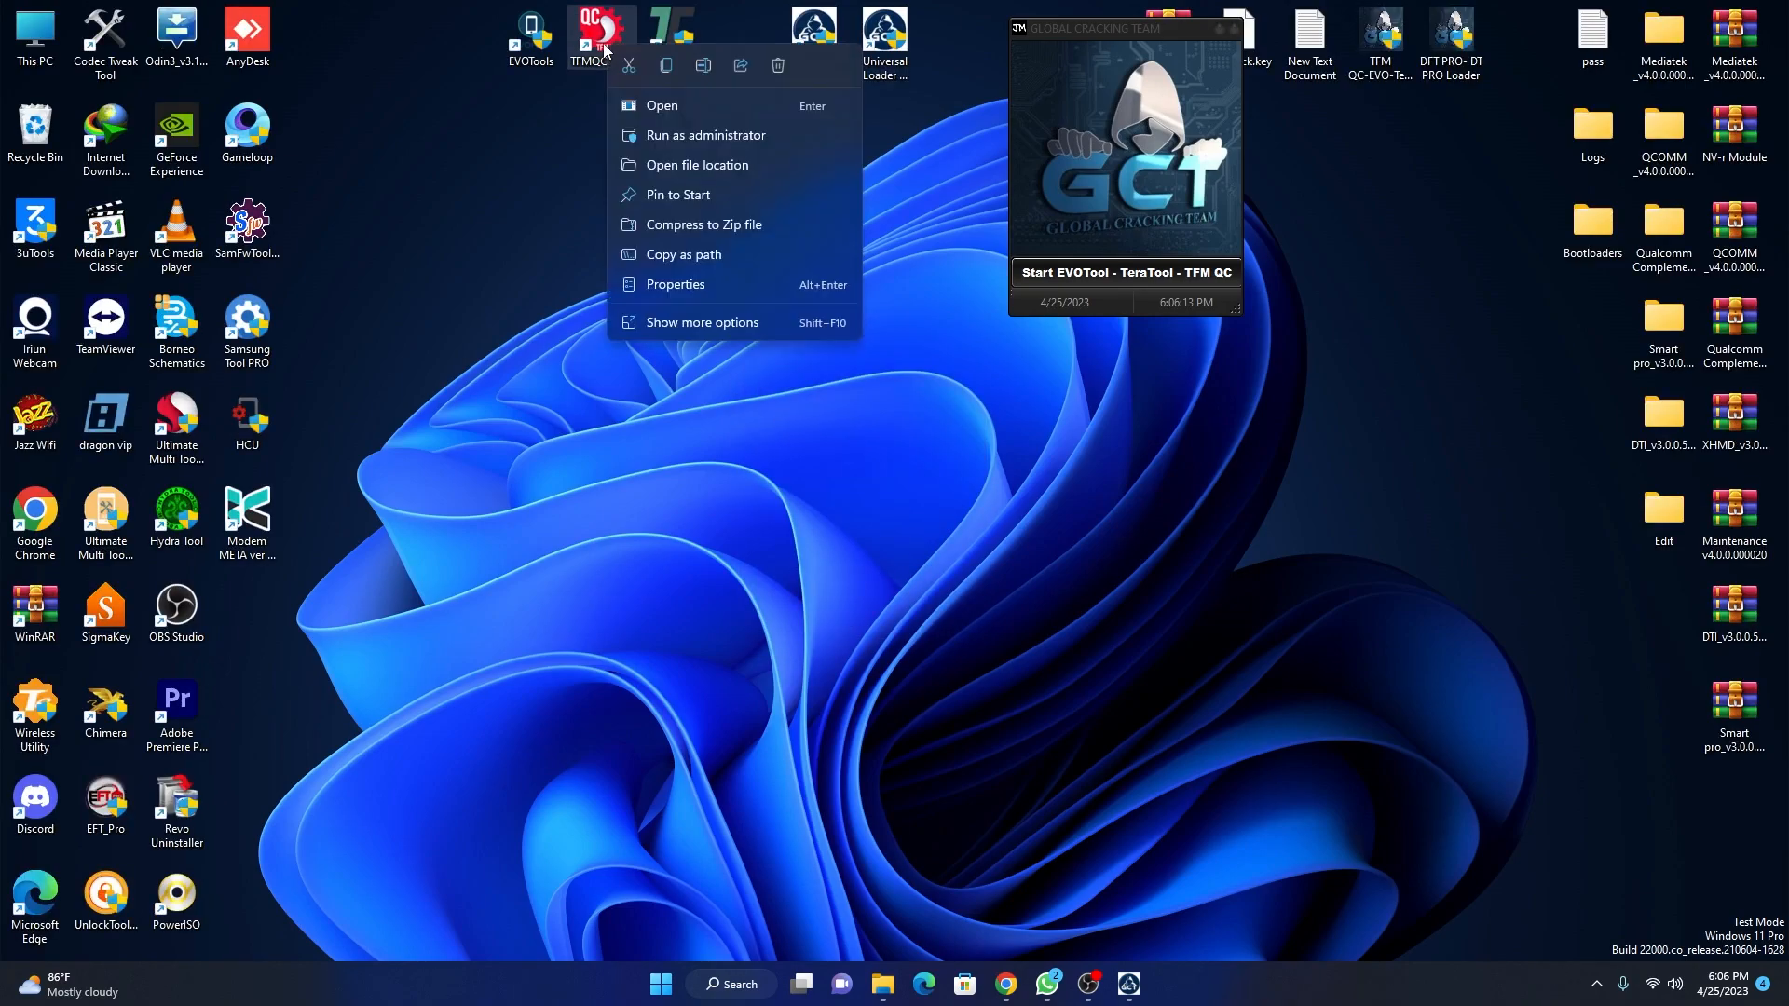
mouse_move(628, 82)
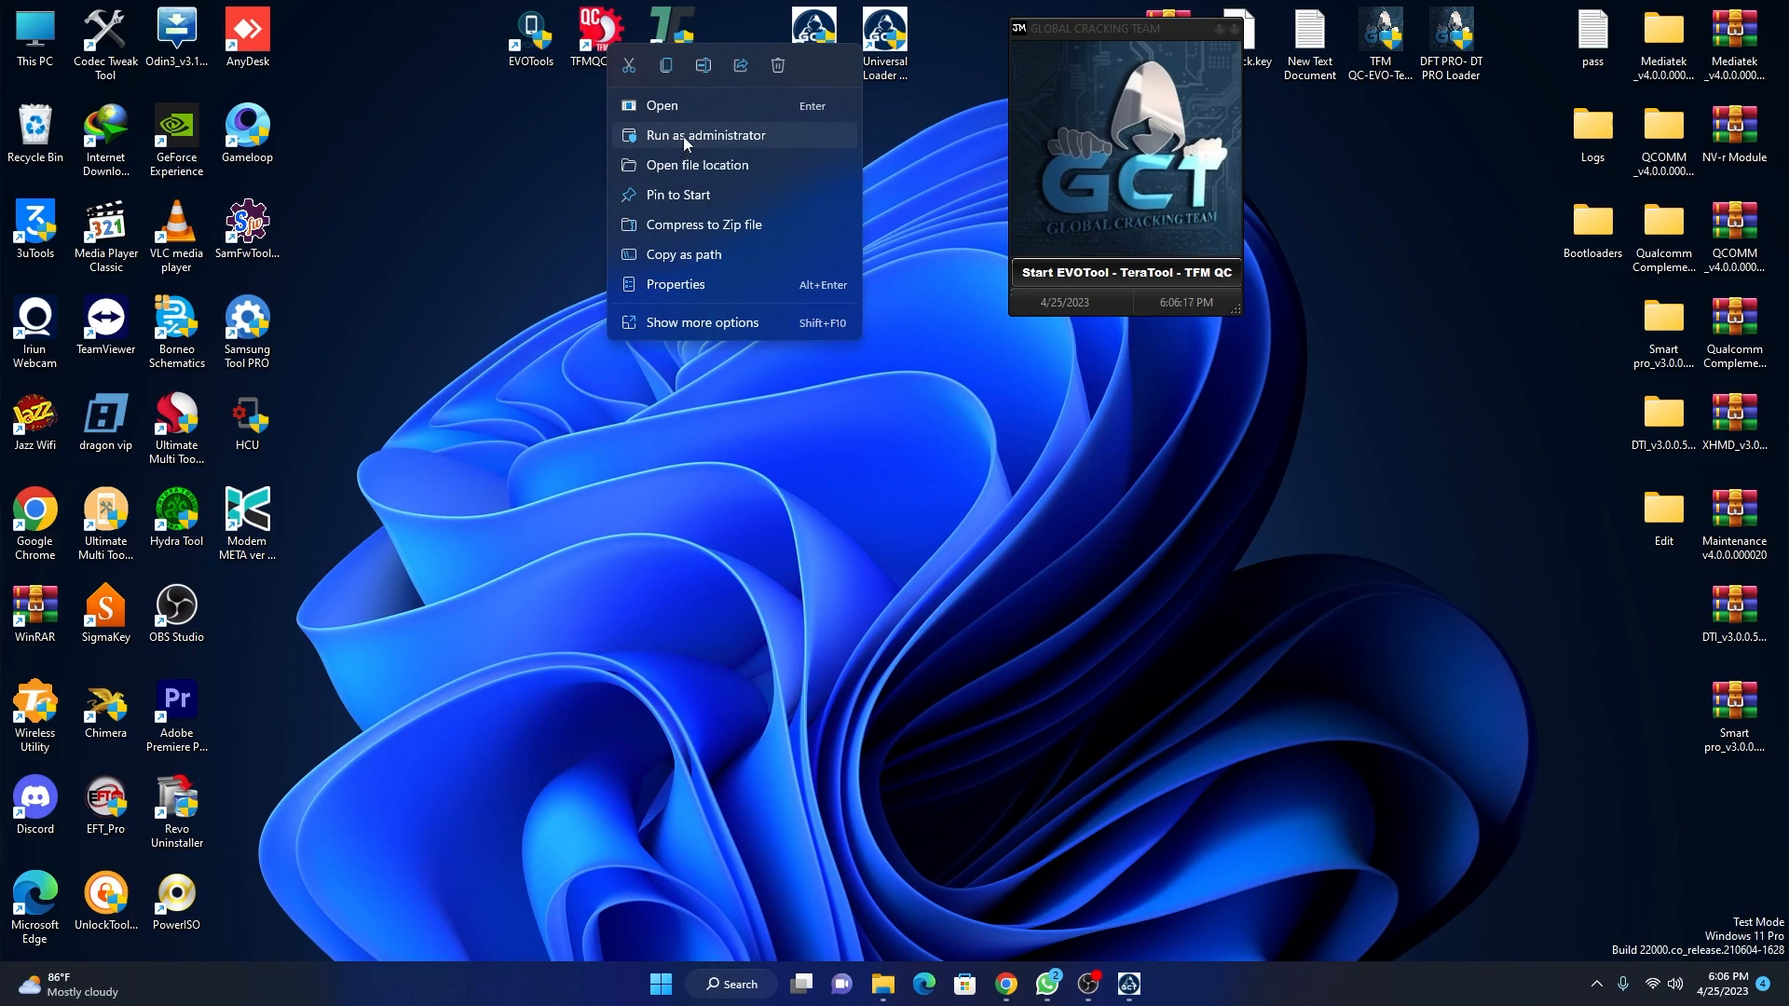
left_click(704, 135)
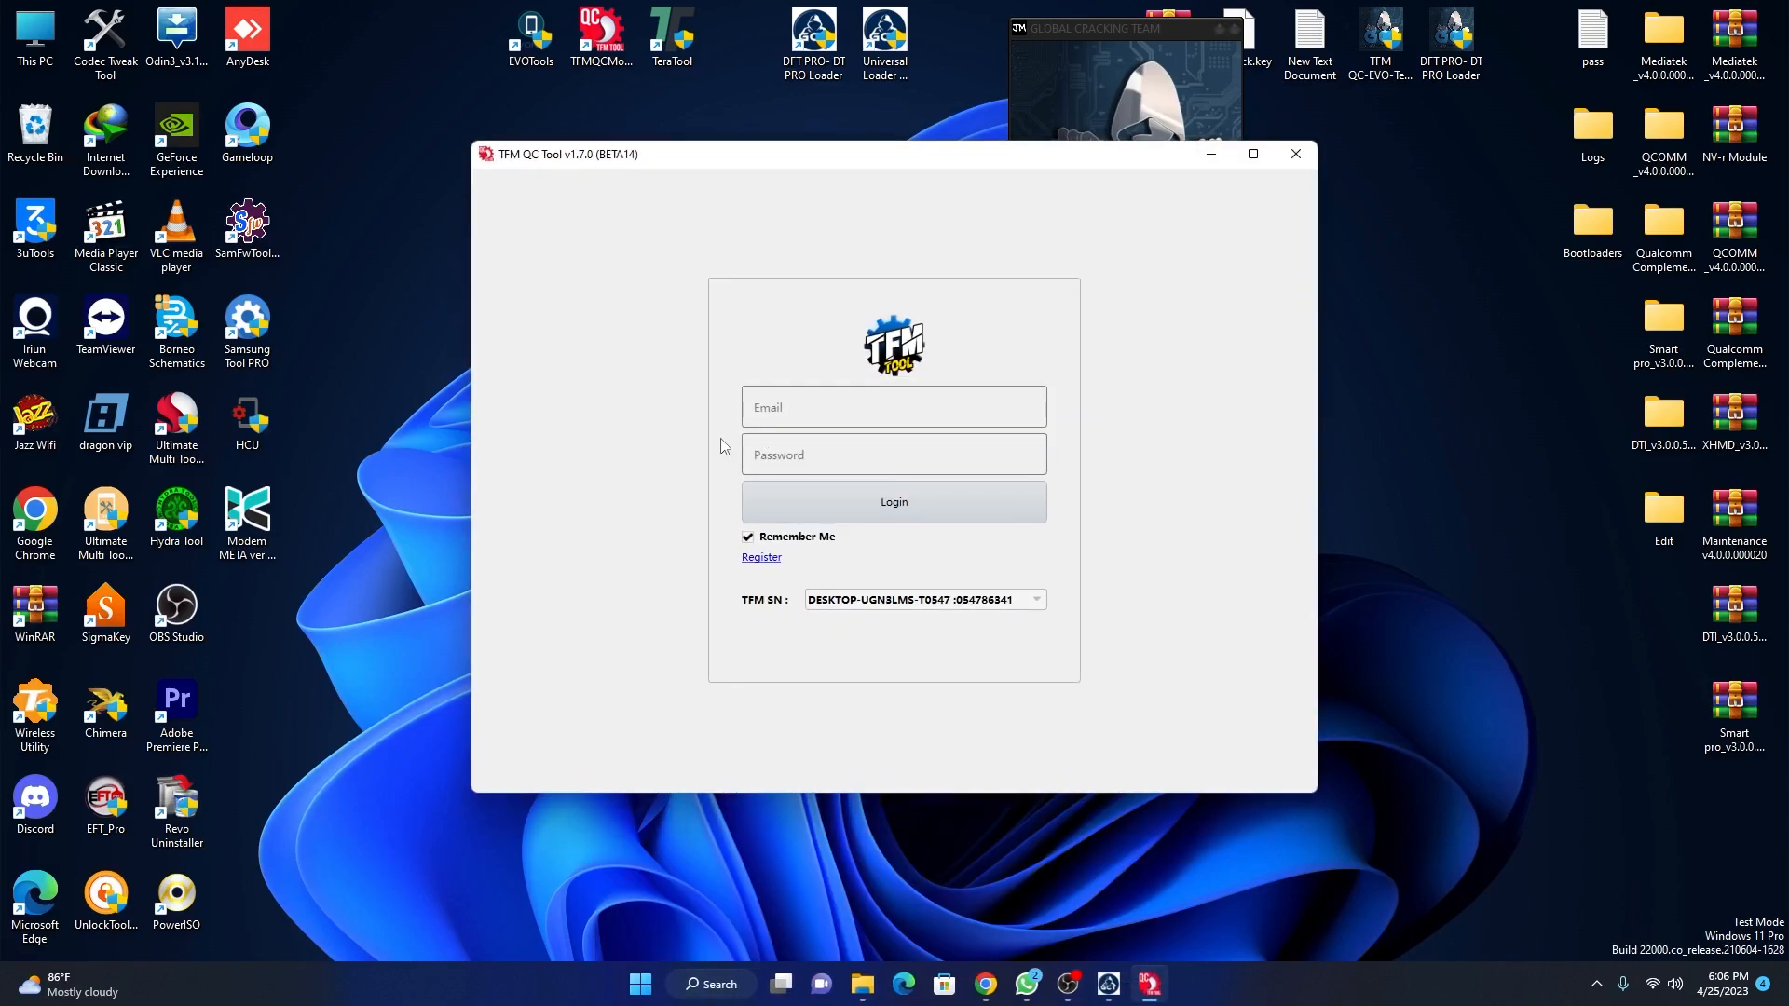
- Log in with the email 'sdas@gmai' and its password
type("sdasdadafdafd")
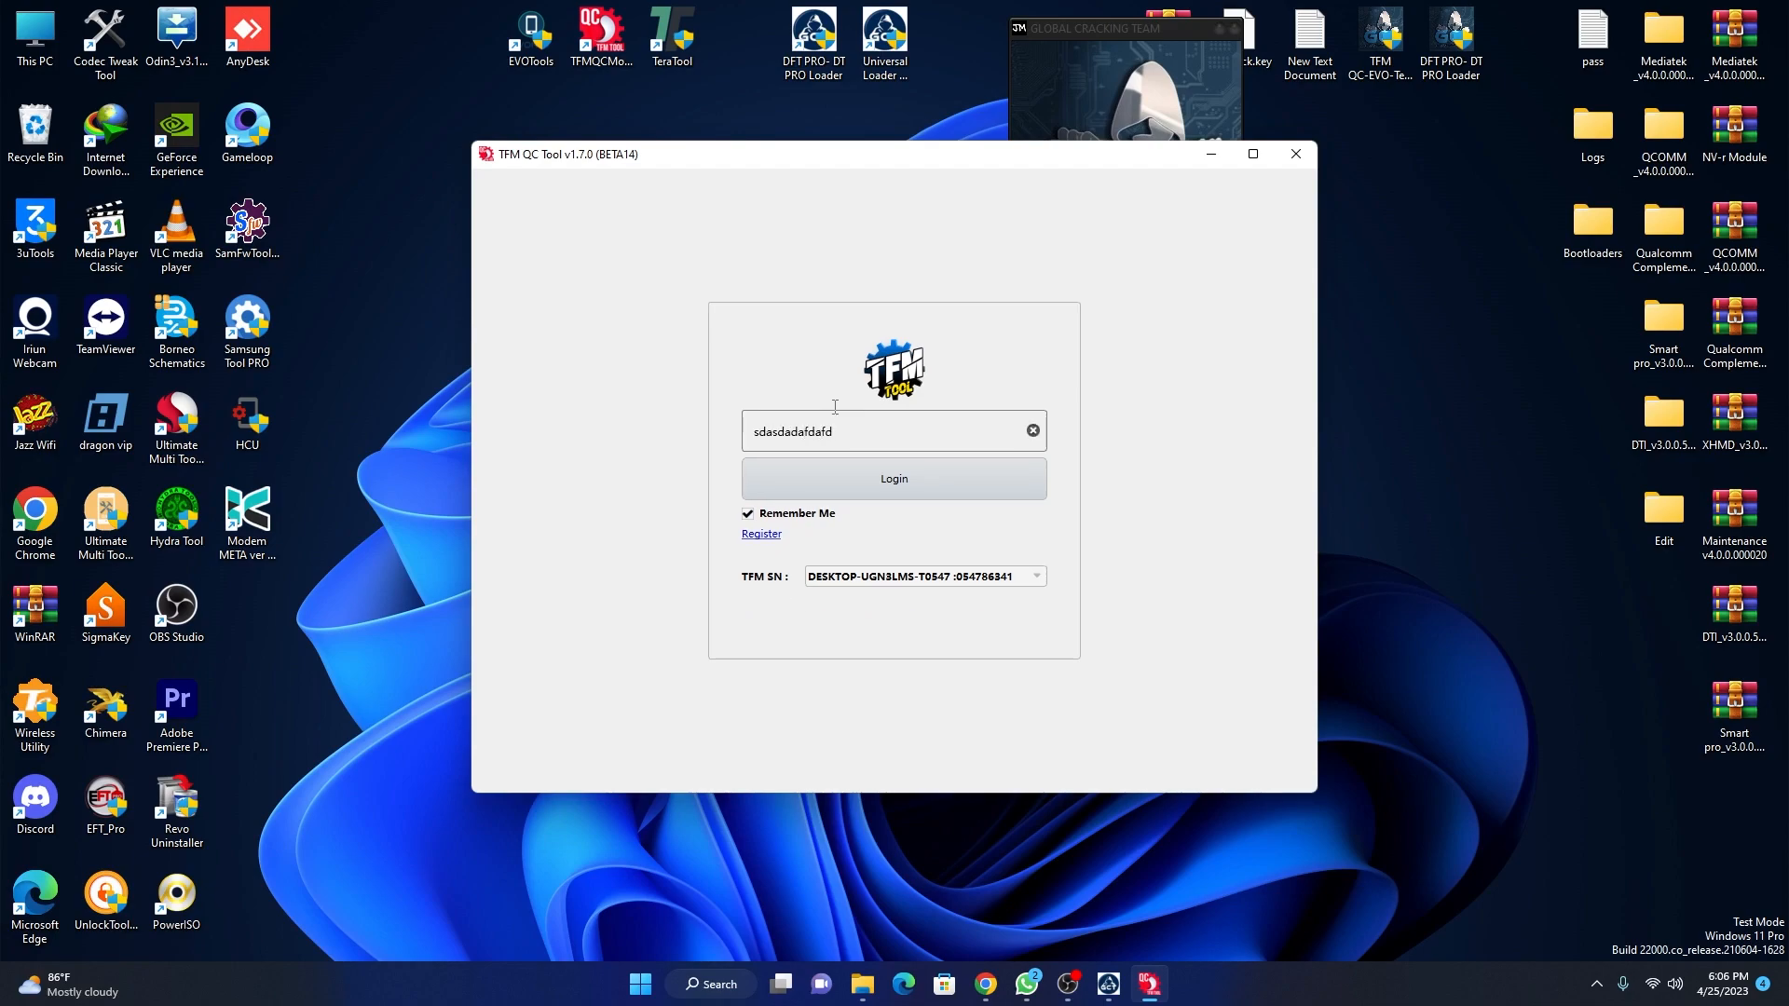
type("@g")
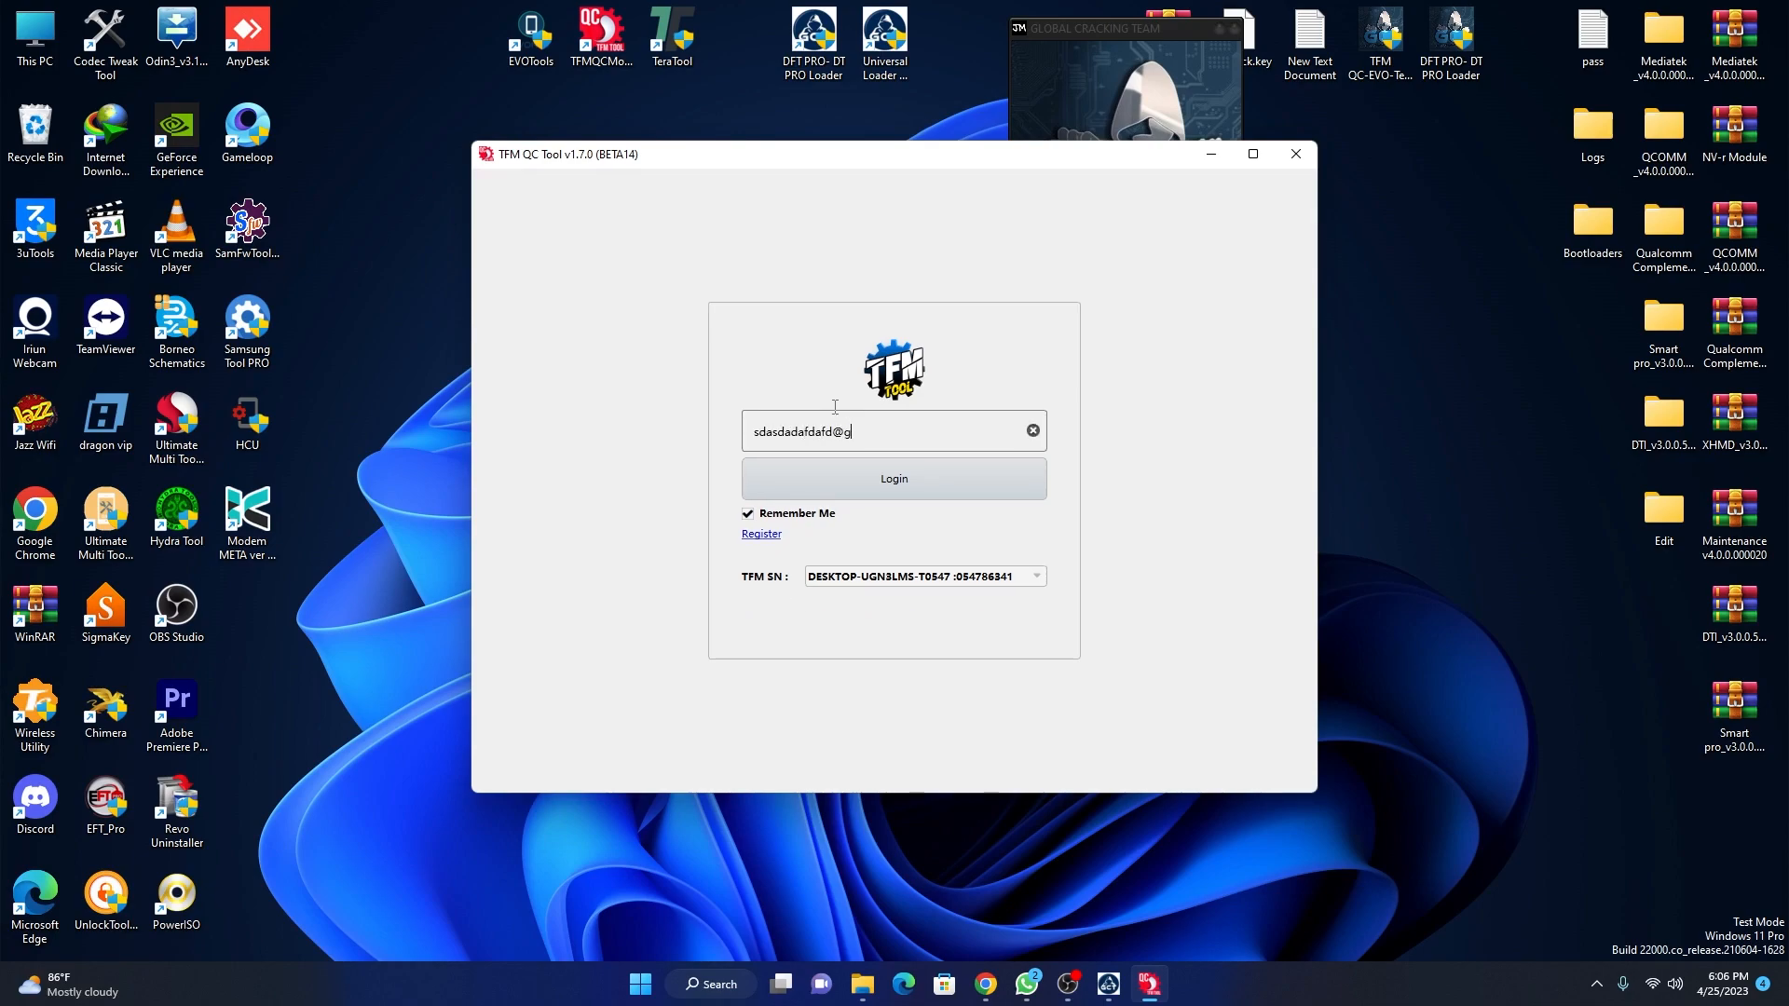
type("mail.com")
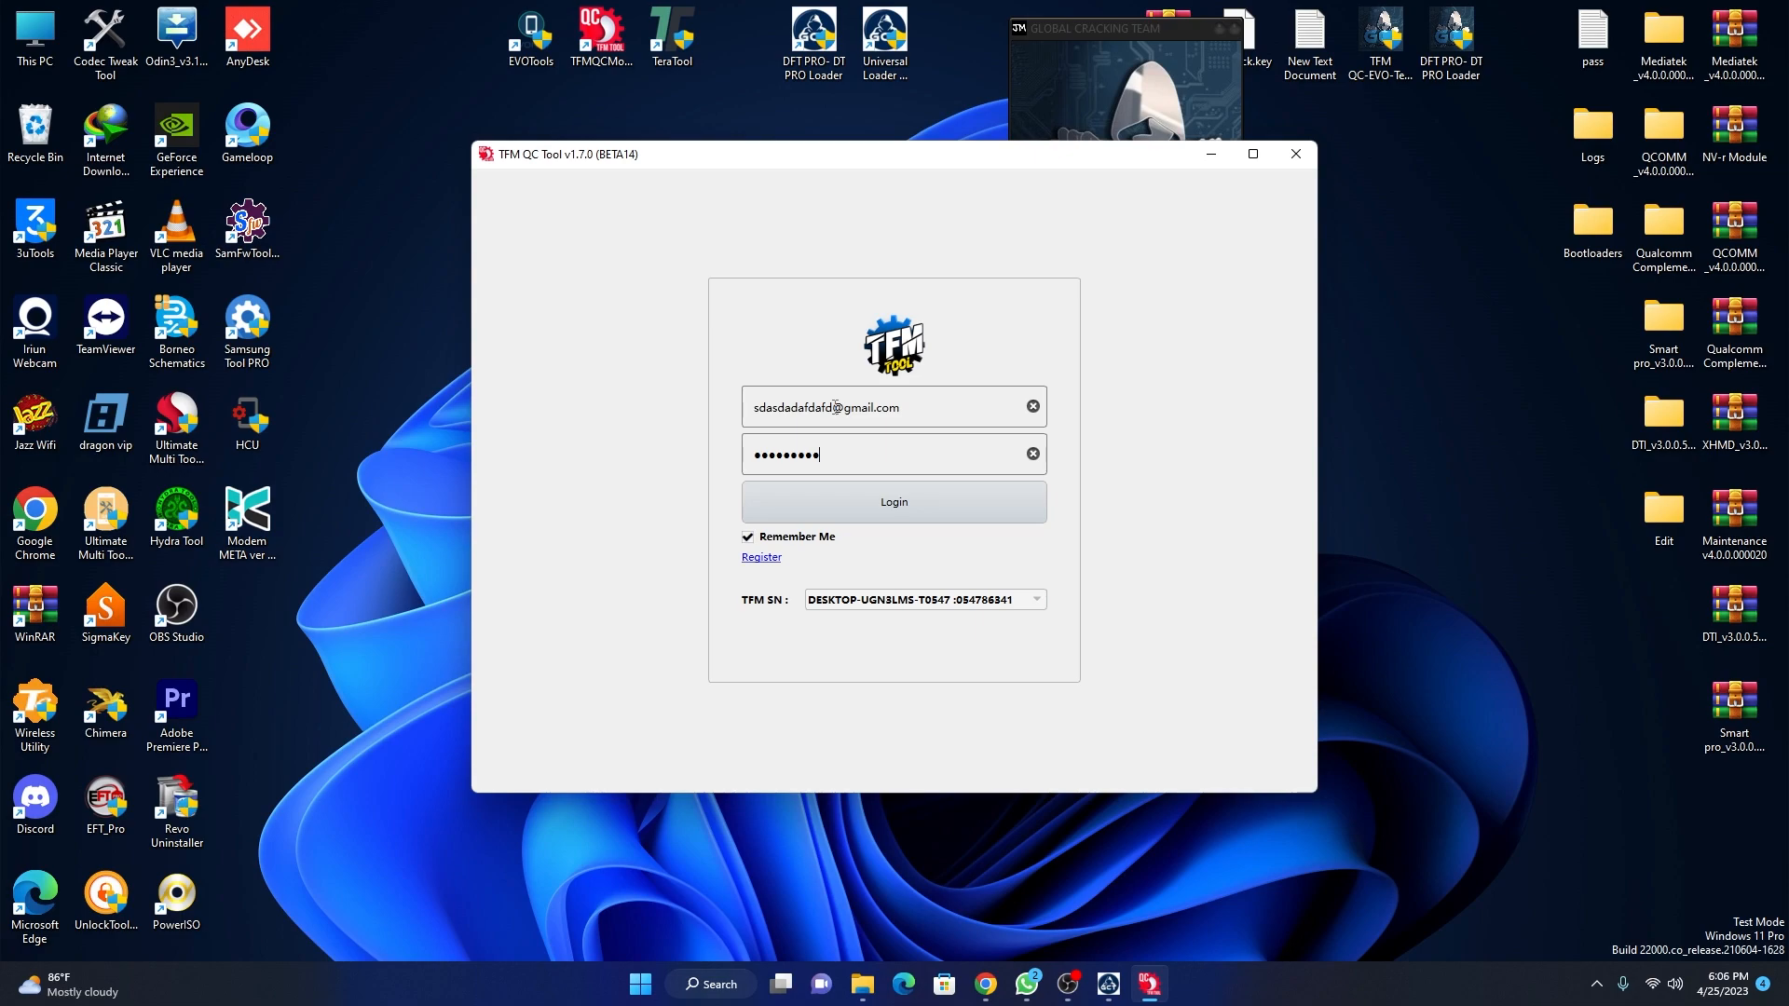
left_click(893, 503)
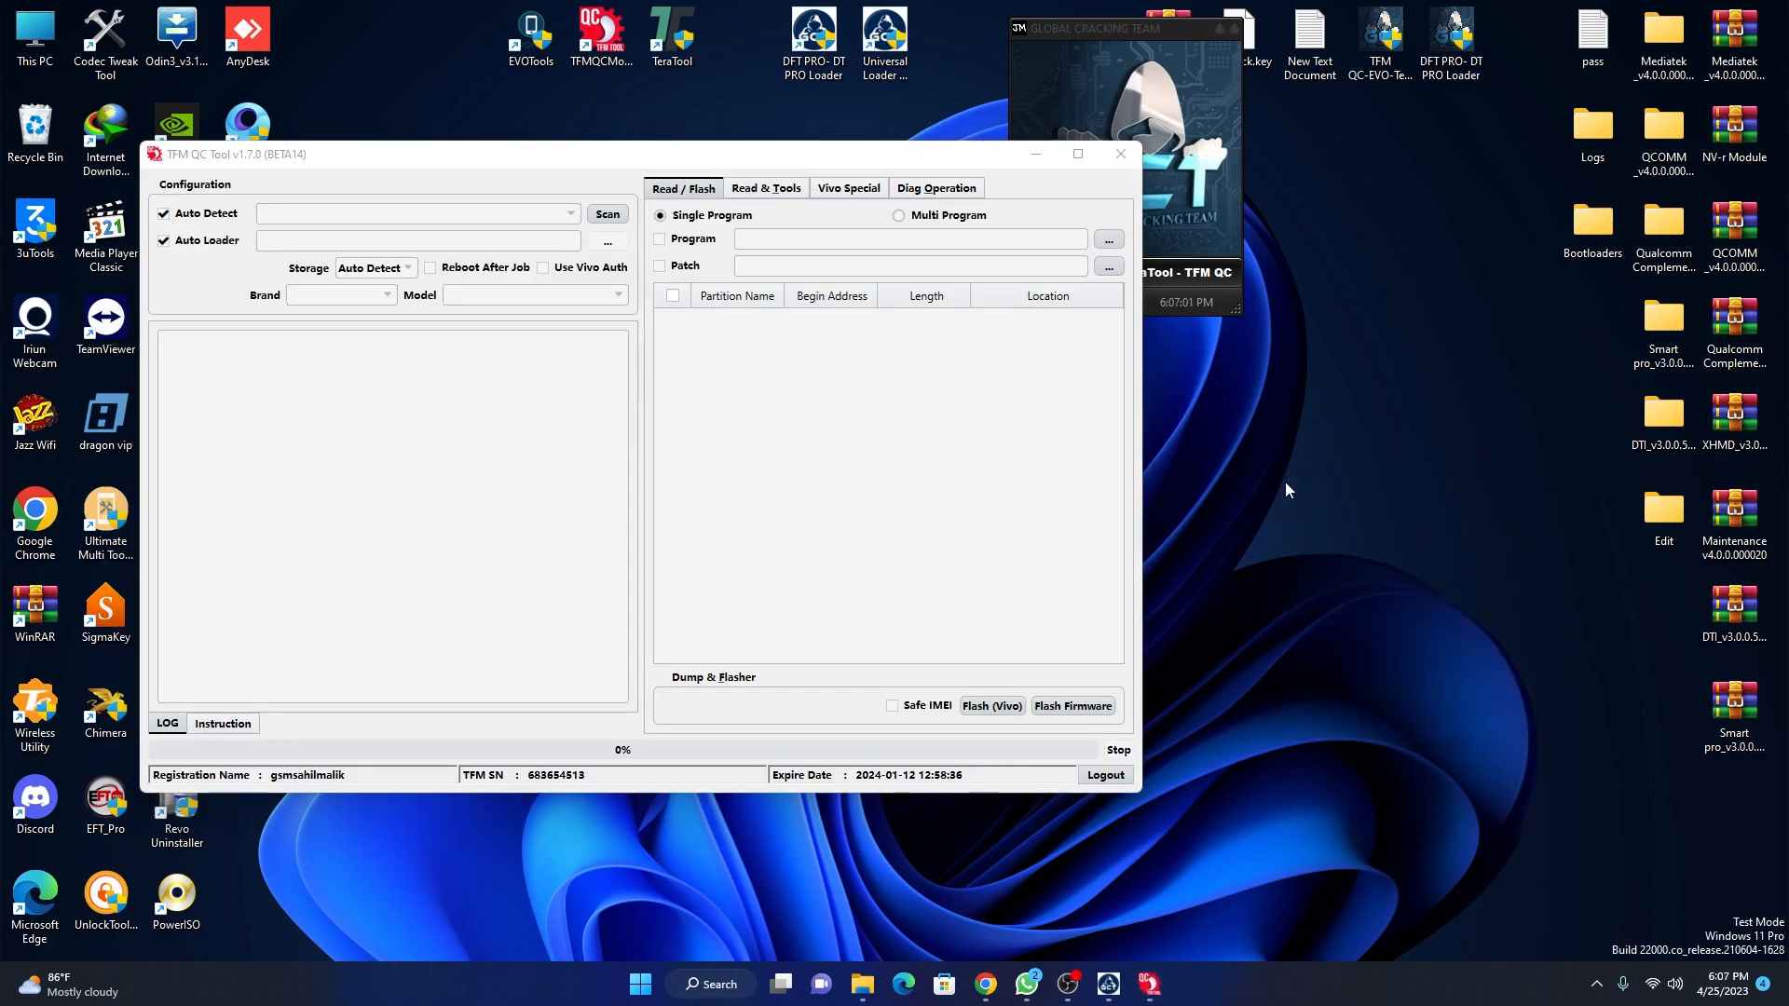
- On Read & Tools, run and stop Read Info, then stop Reset FRP during port search
left_click(766, 187)
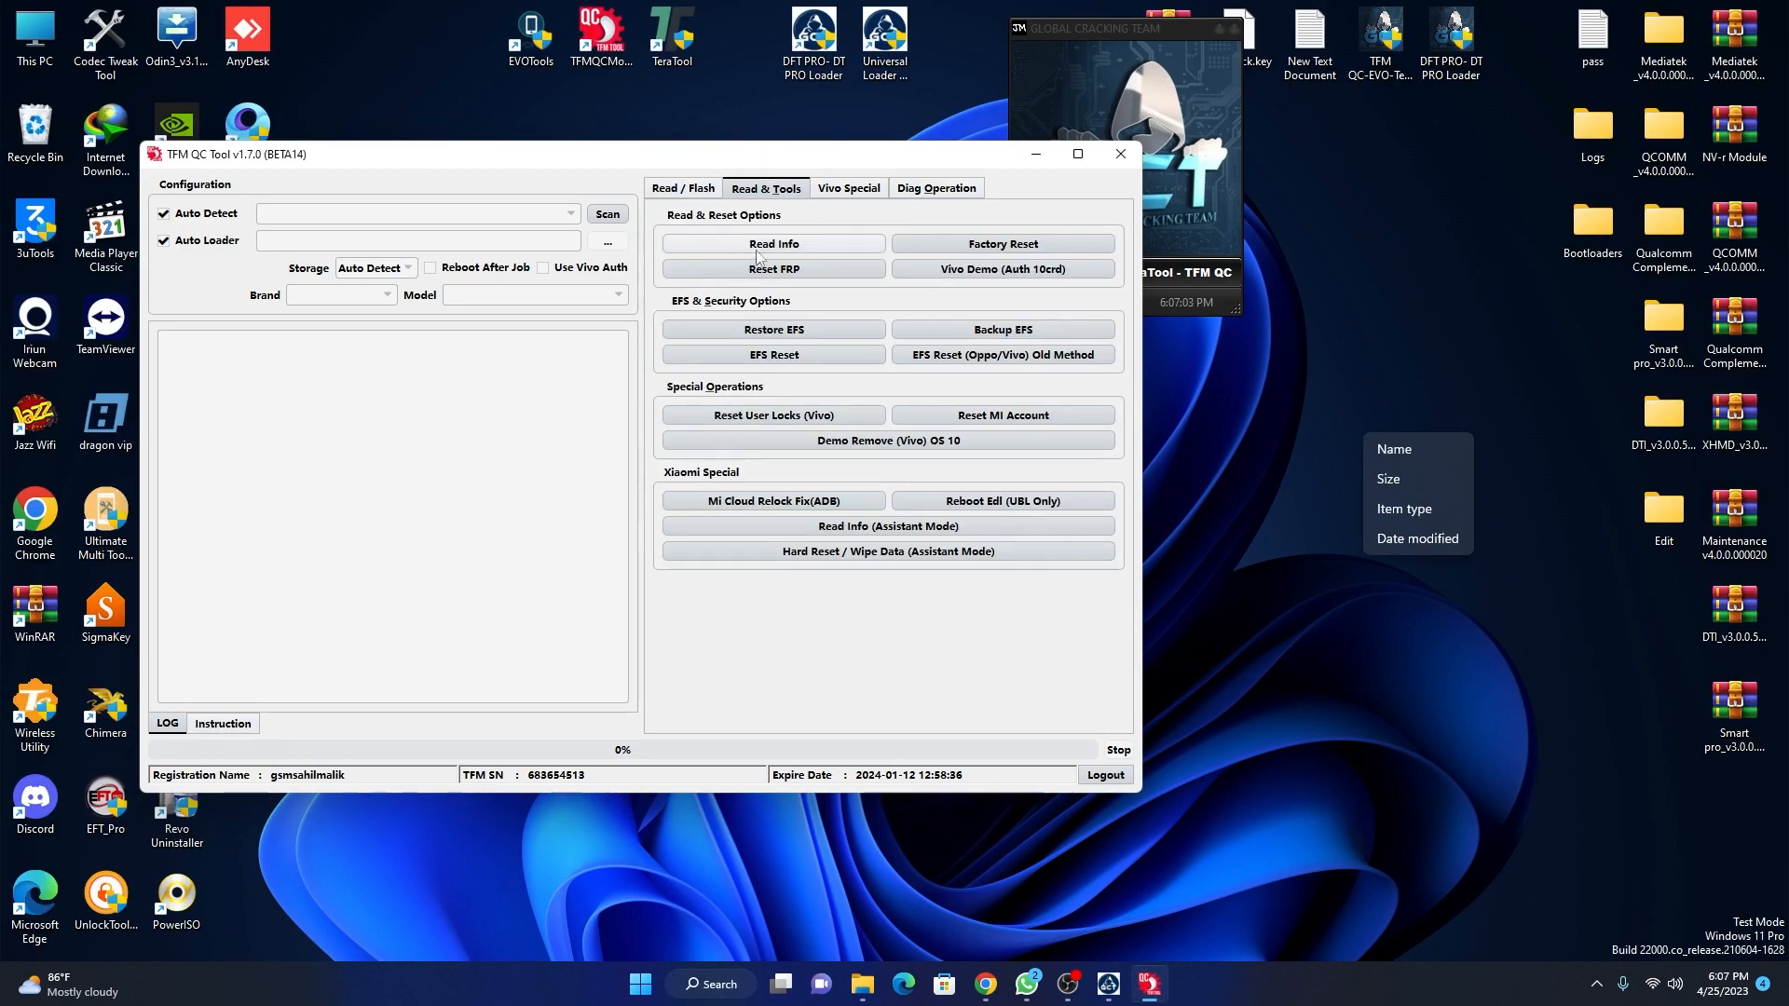
left_click(773, 243)
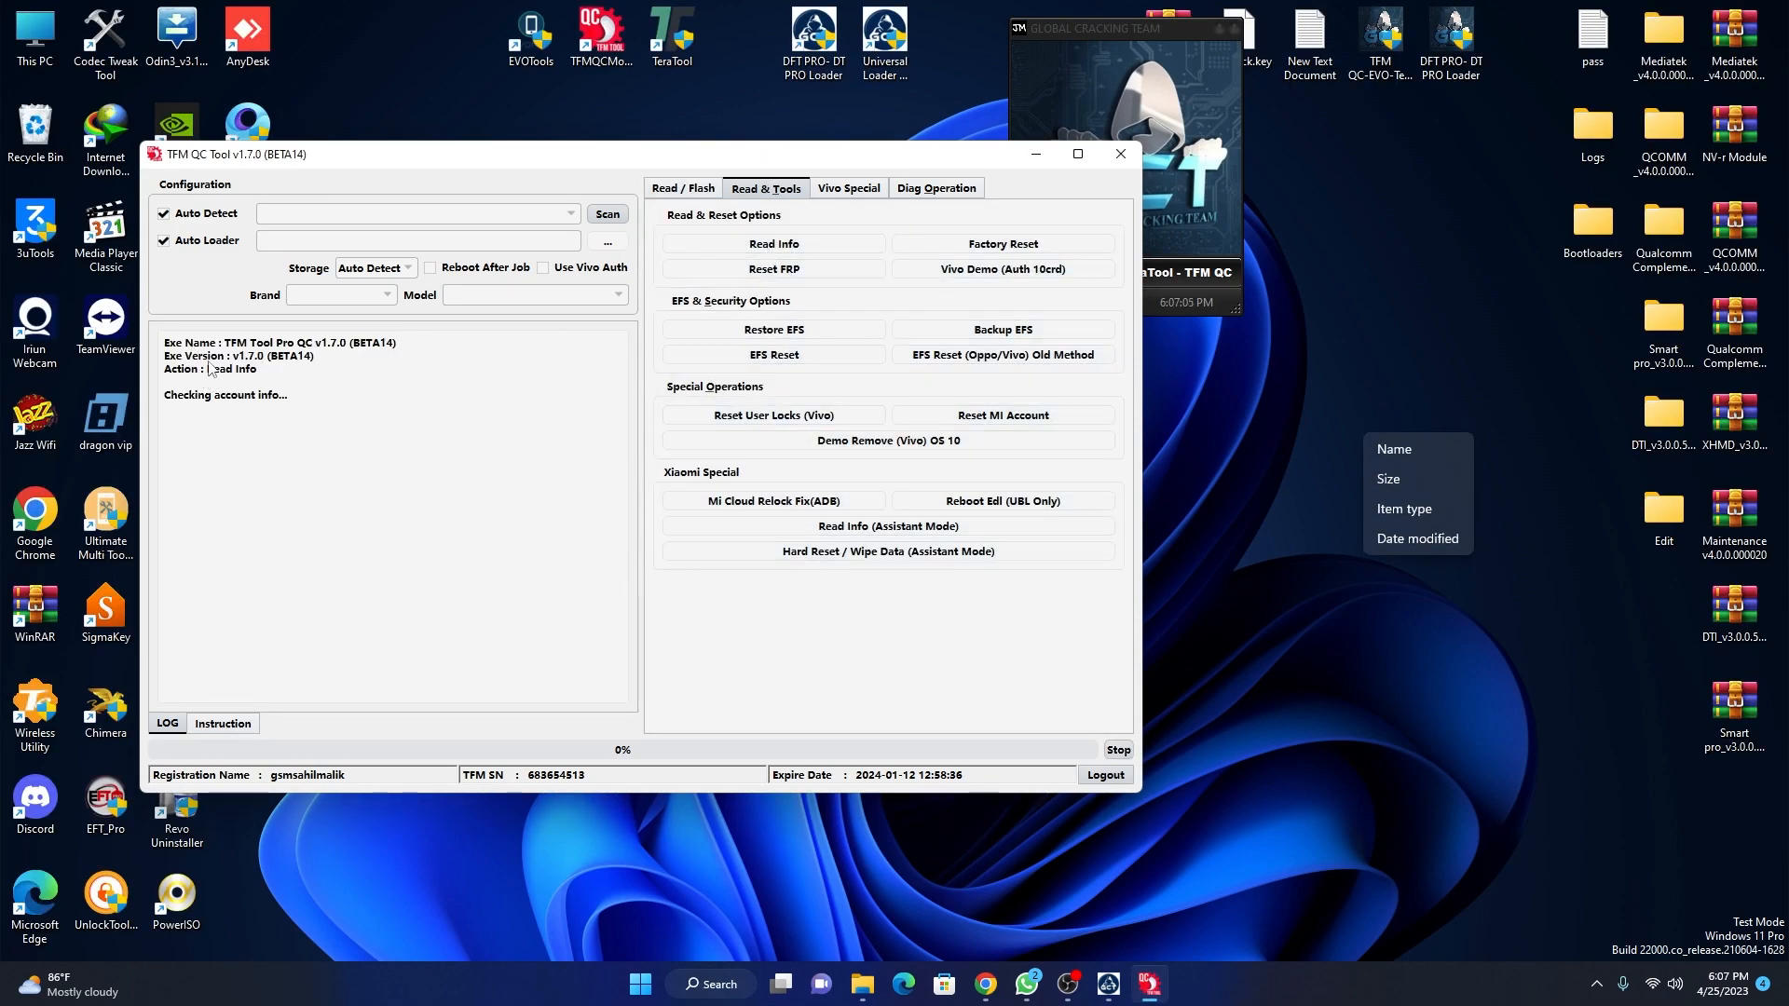
left_click(1118, 750)
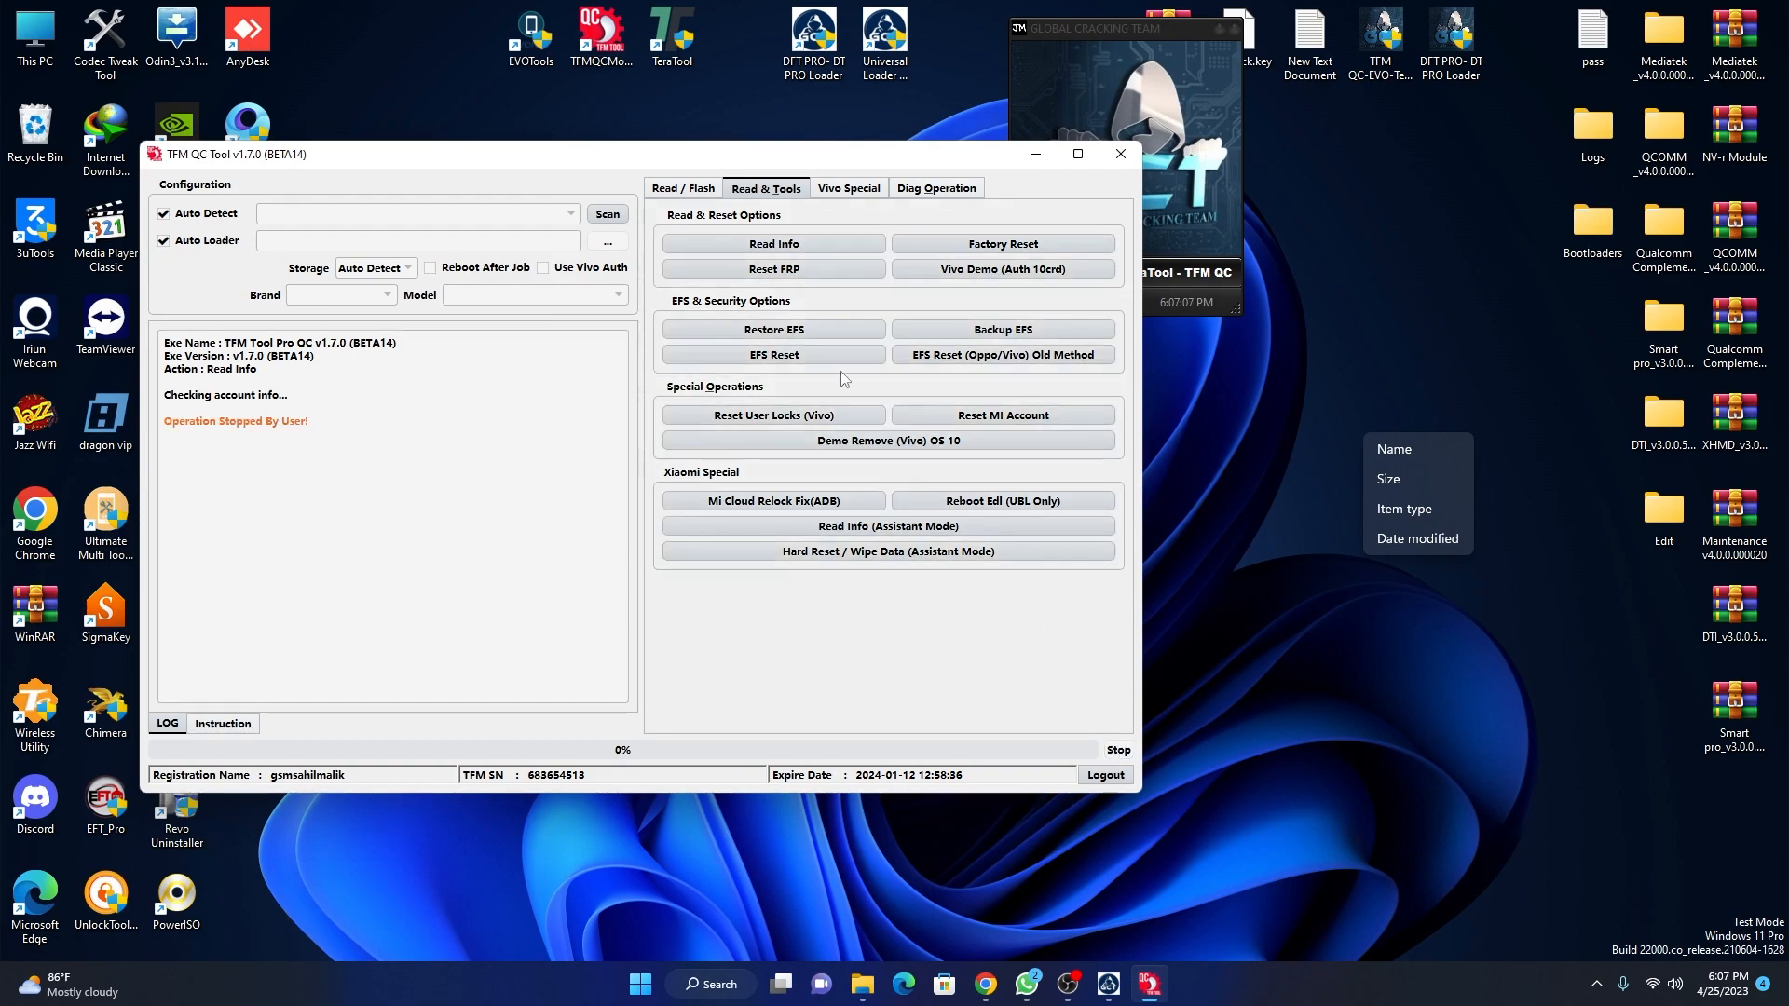
left_click(774, 269)
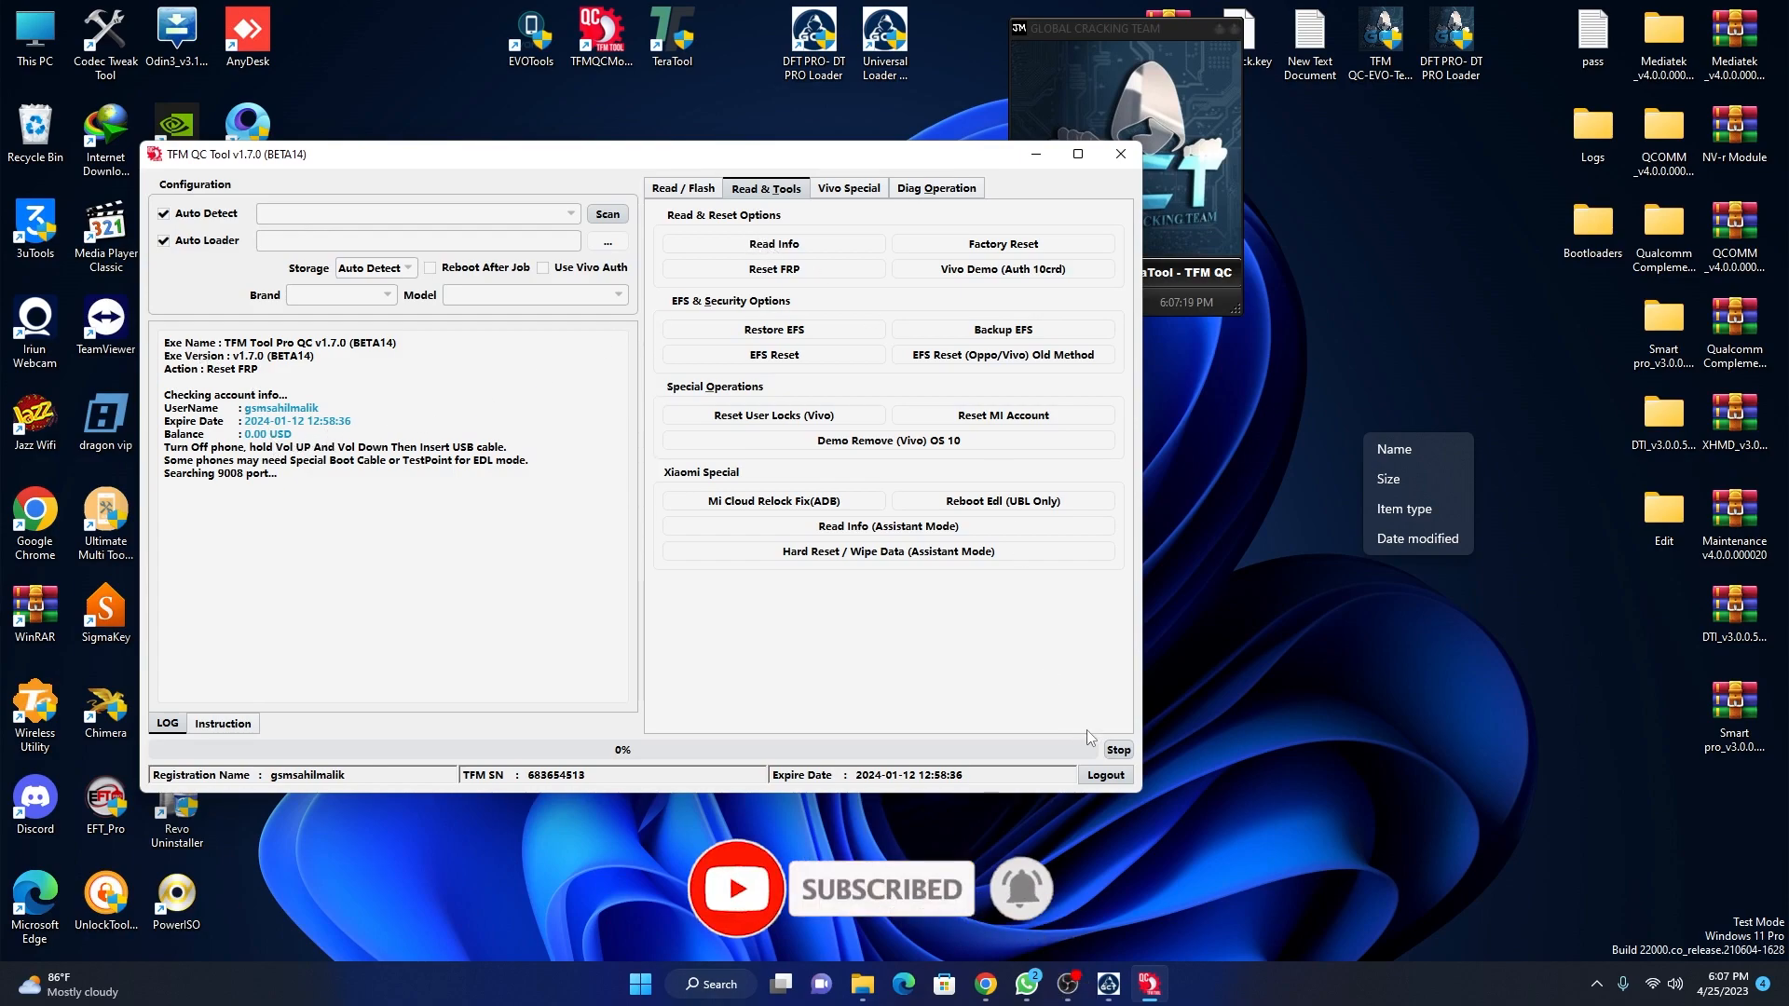
left_click(1118, 749)
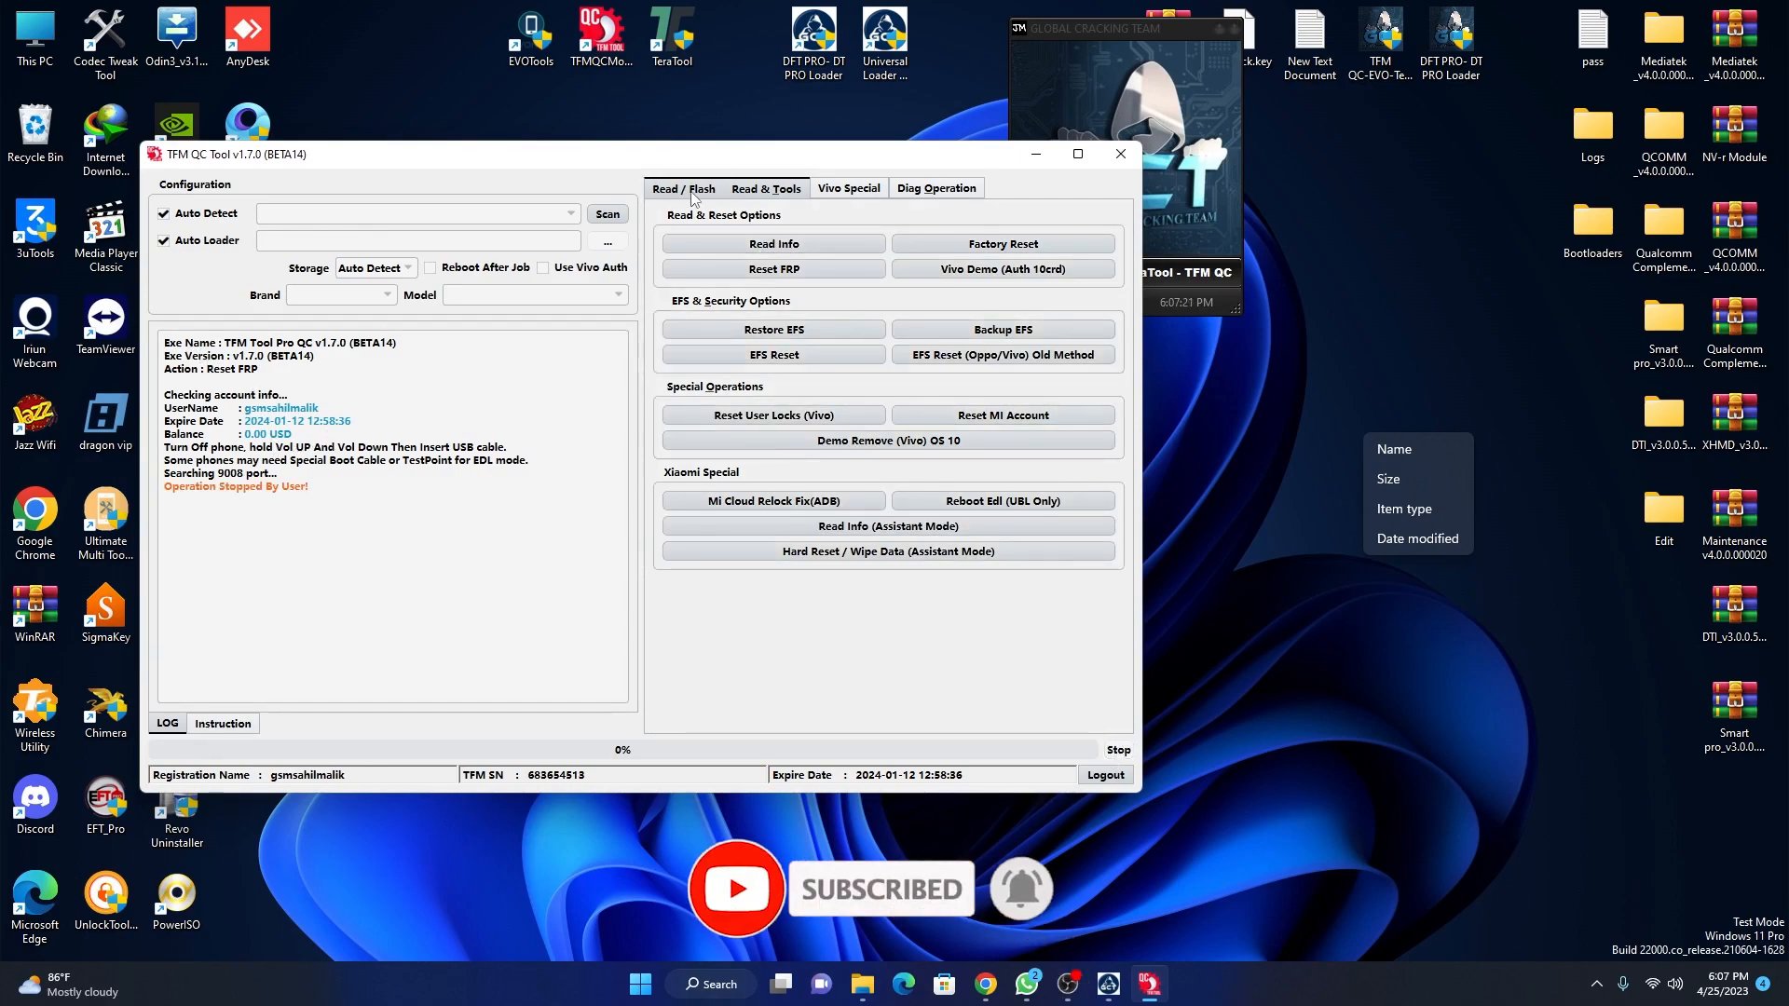
- Switch to the Vivo Special tab listing FRP reset, bootloader unlock and EDL reboot
left_click(849, 188)
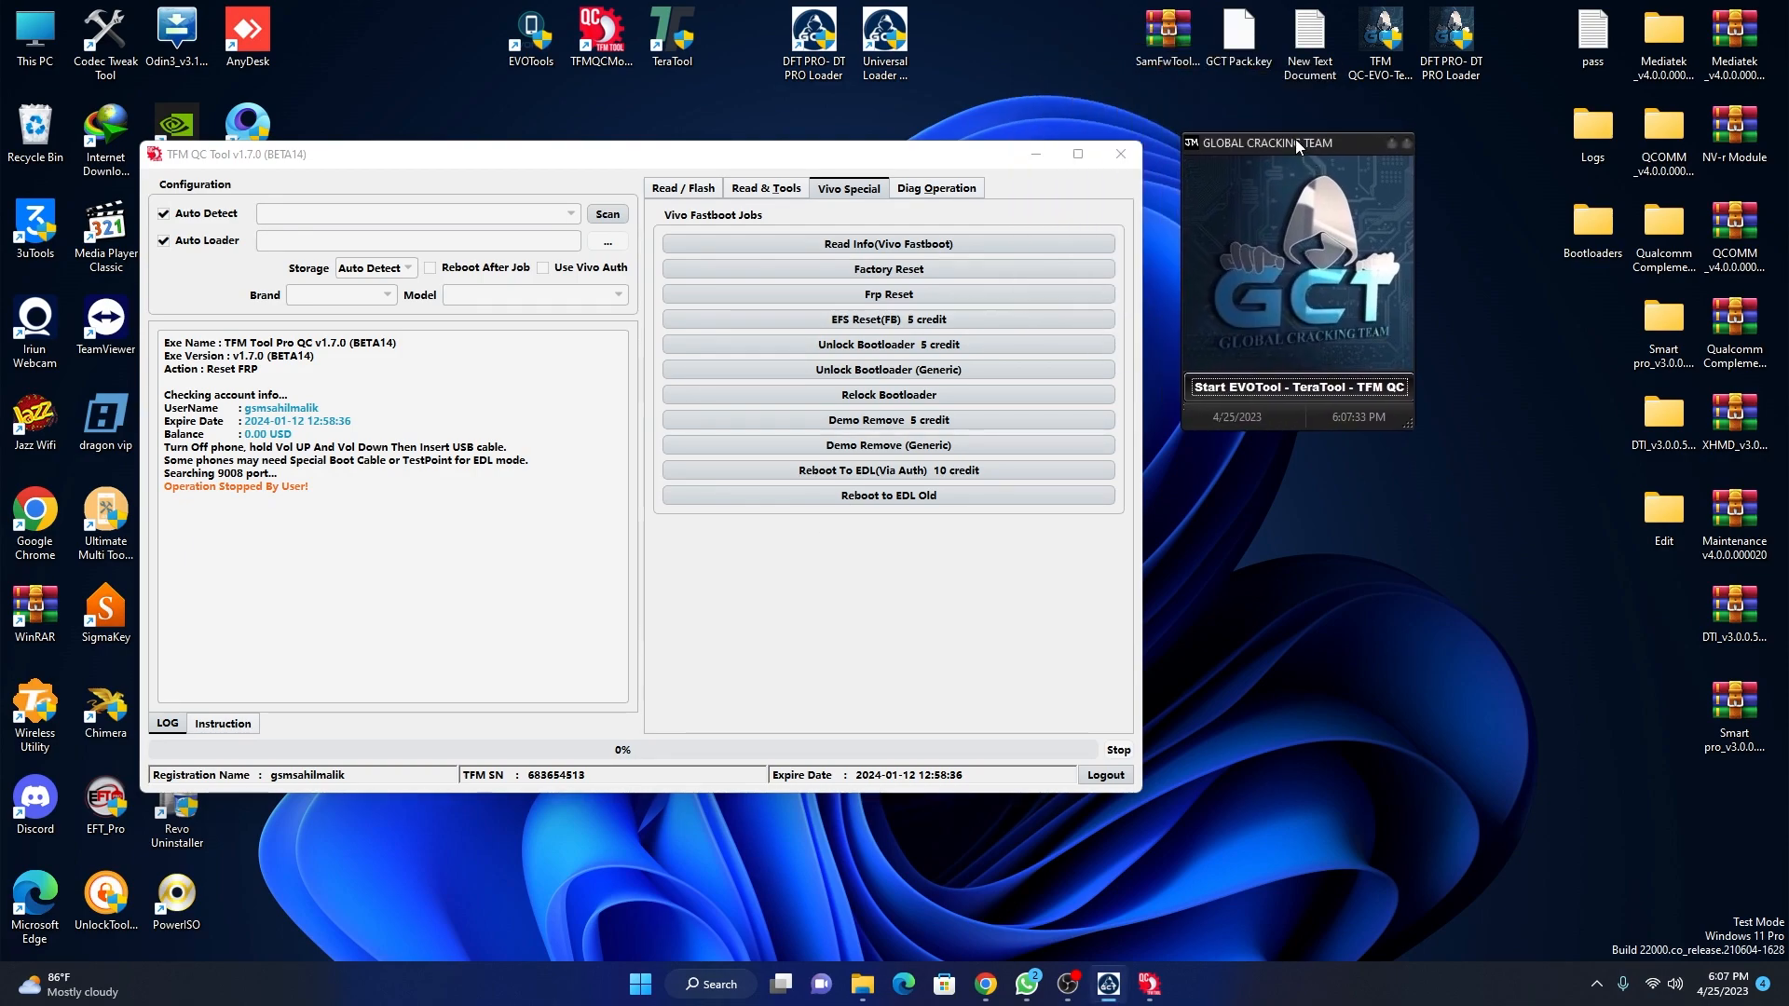
mouse_move(1194, 508)
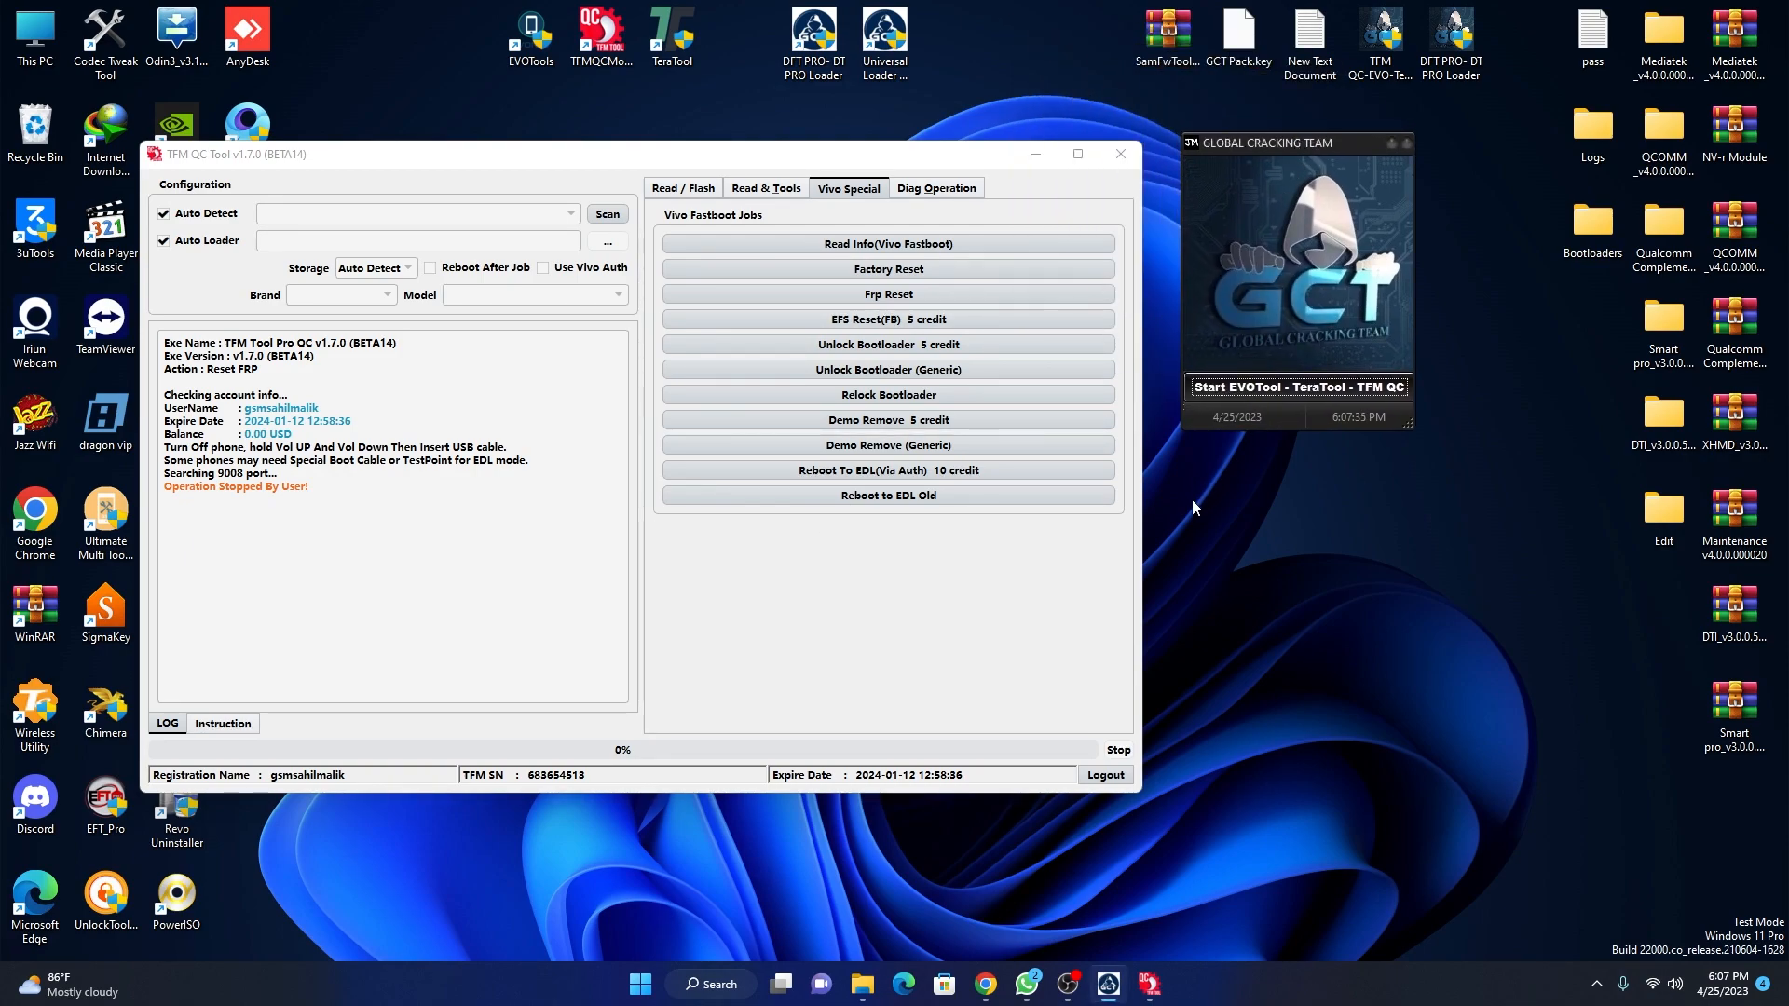
mouse_move(755, 156)
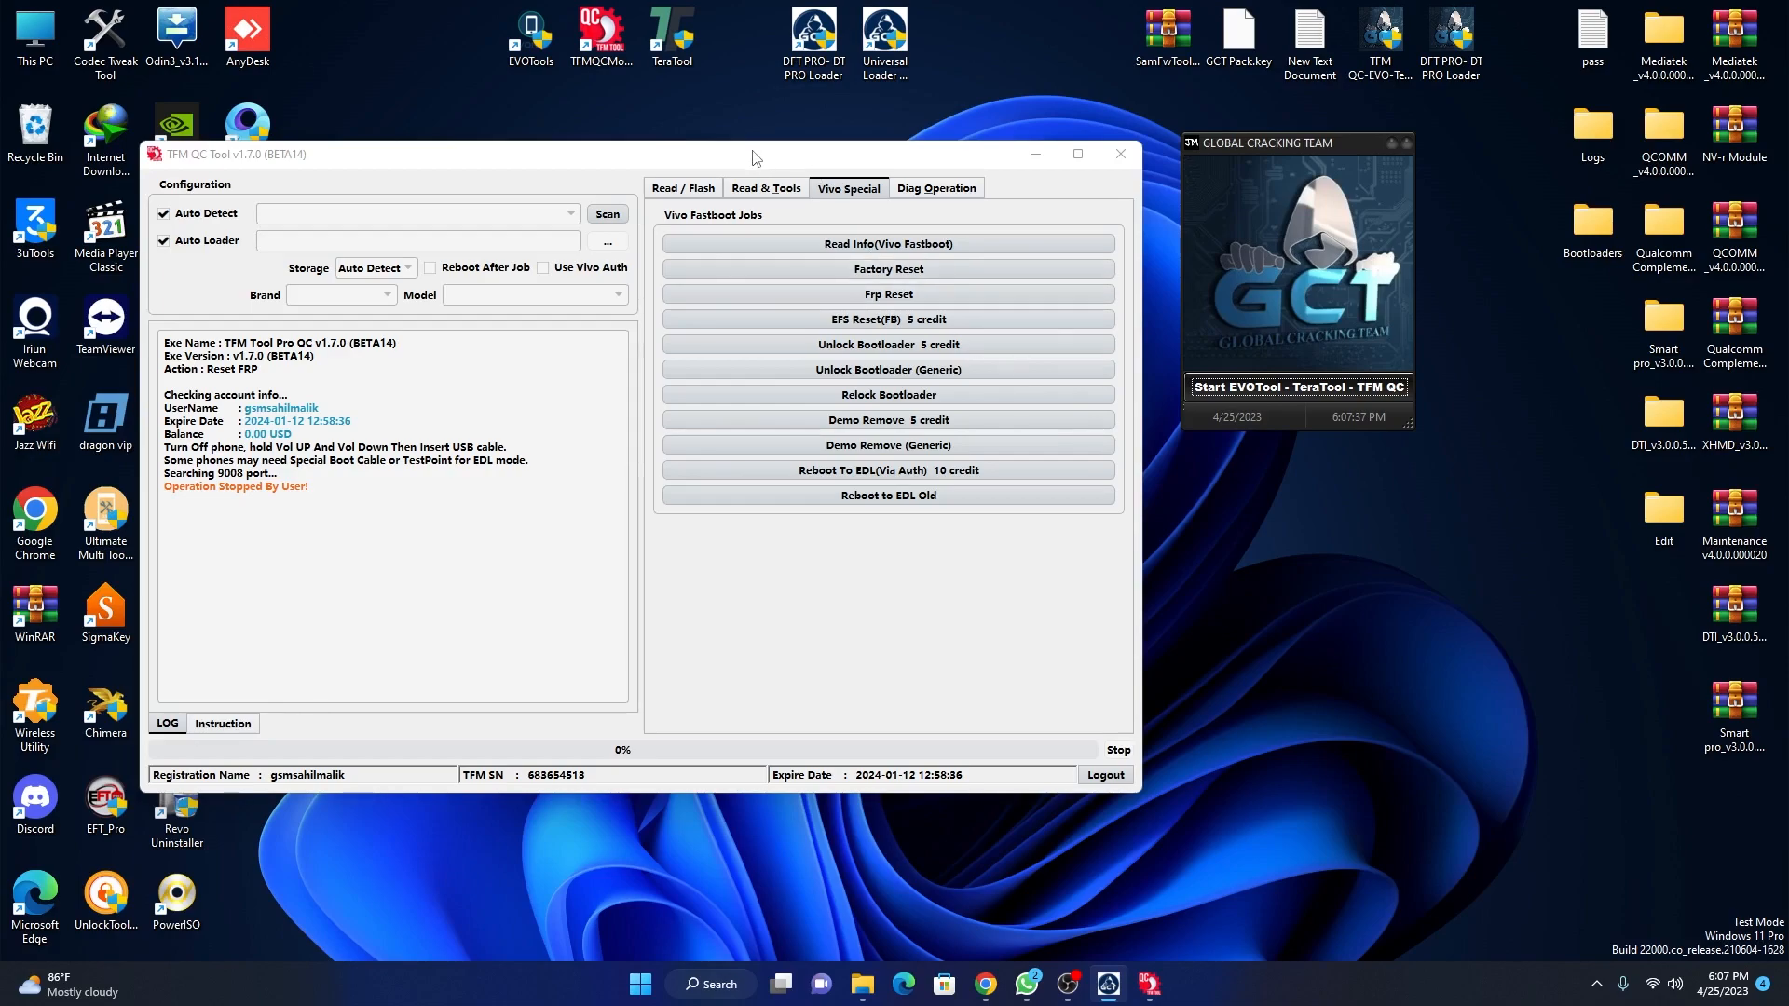